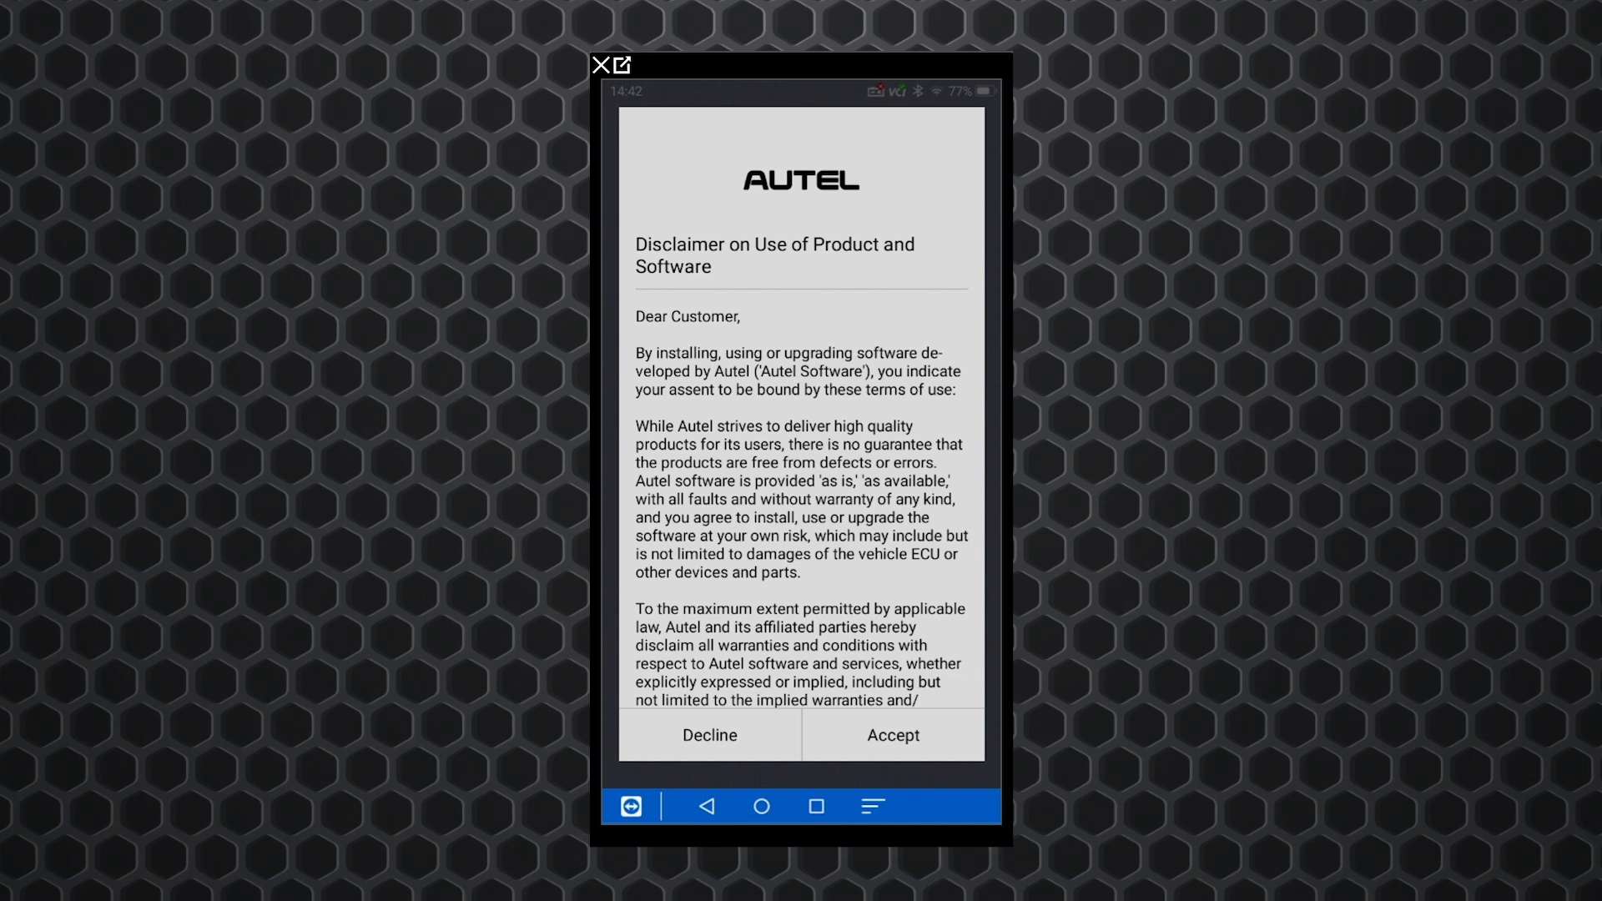
- Accept the software disclaimer with 'Do not show again' ticked
scroll(down, 3)
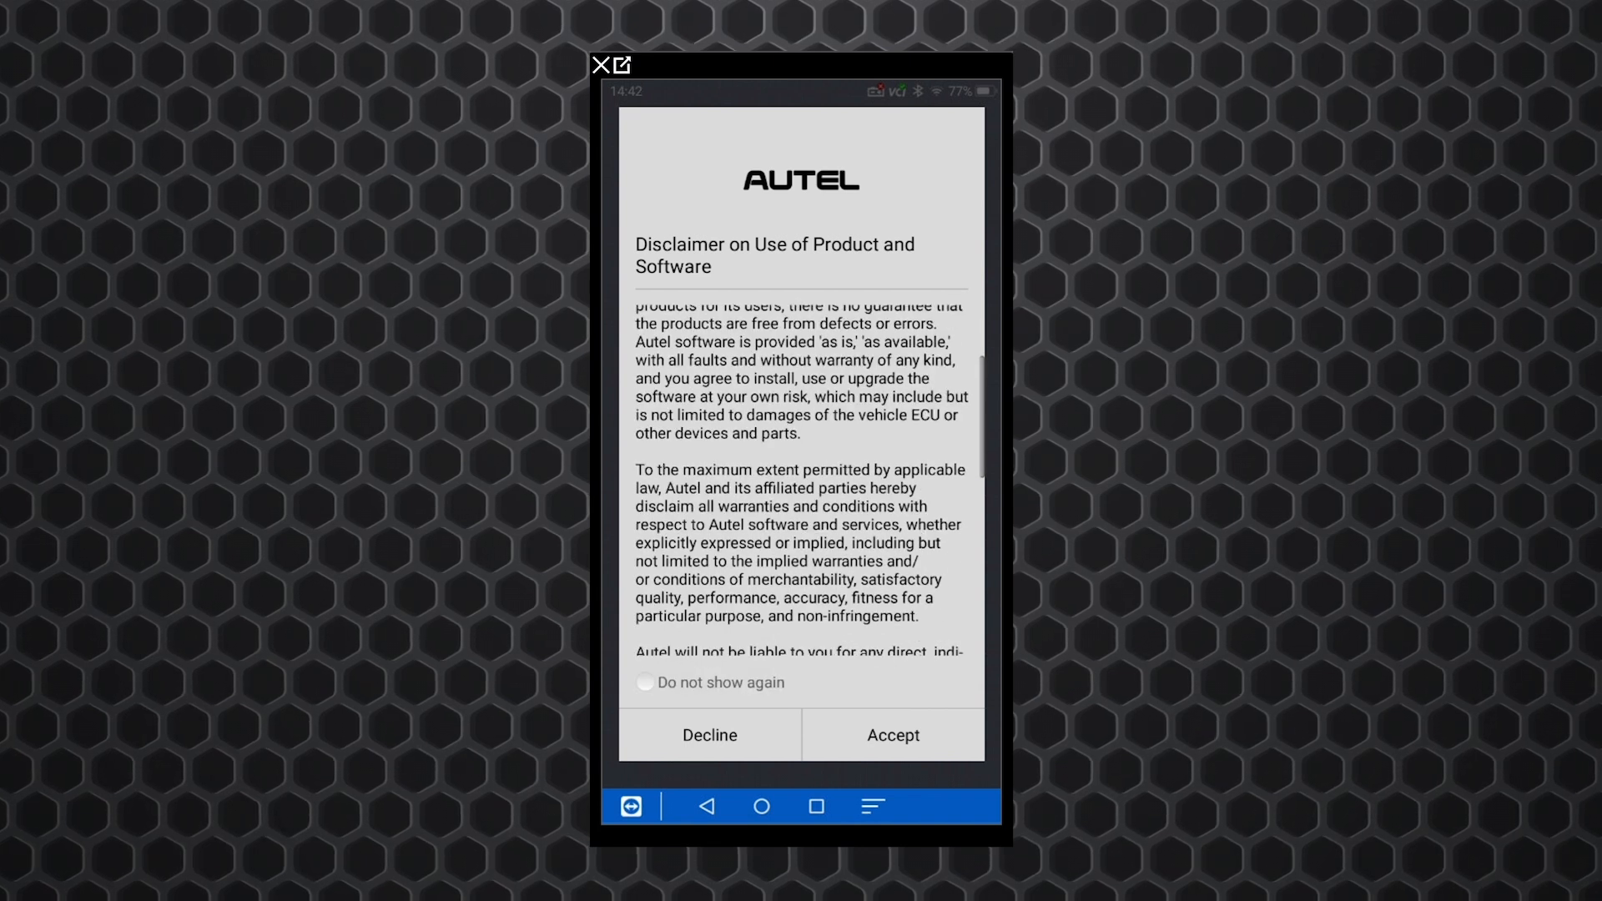
scroll(down, 3)
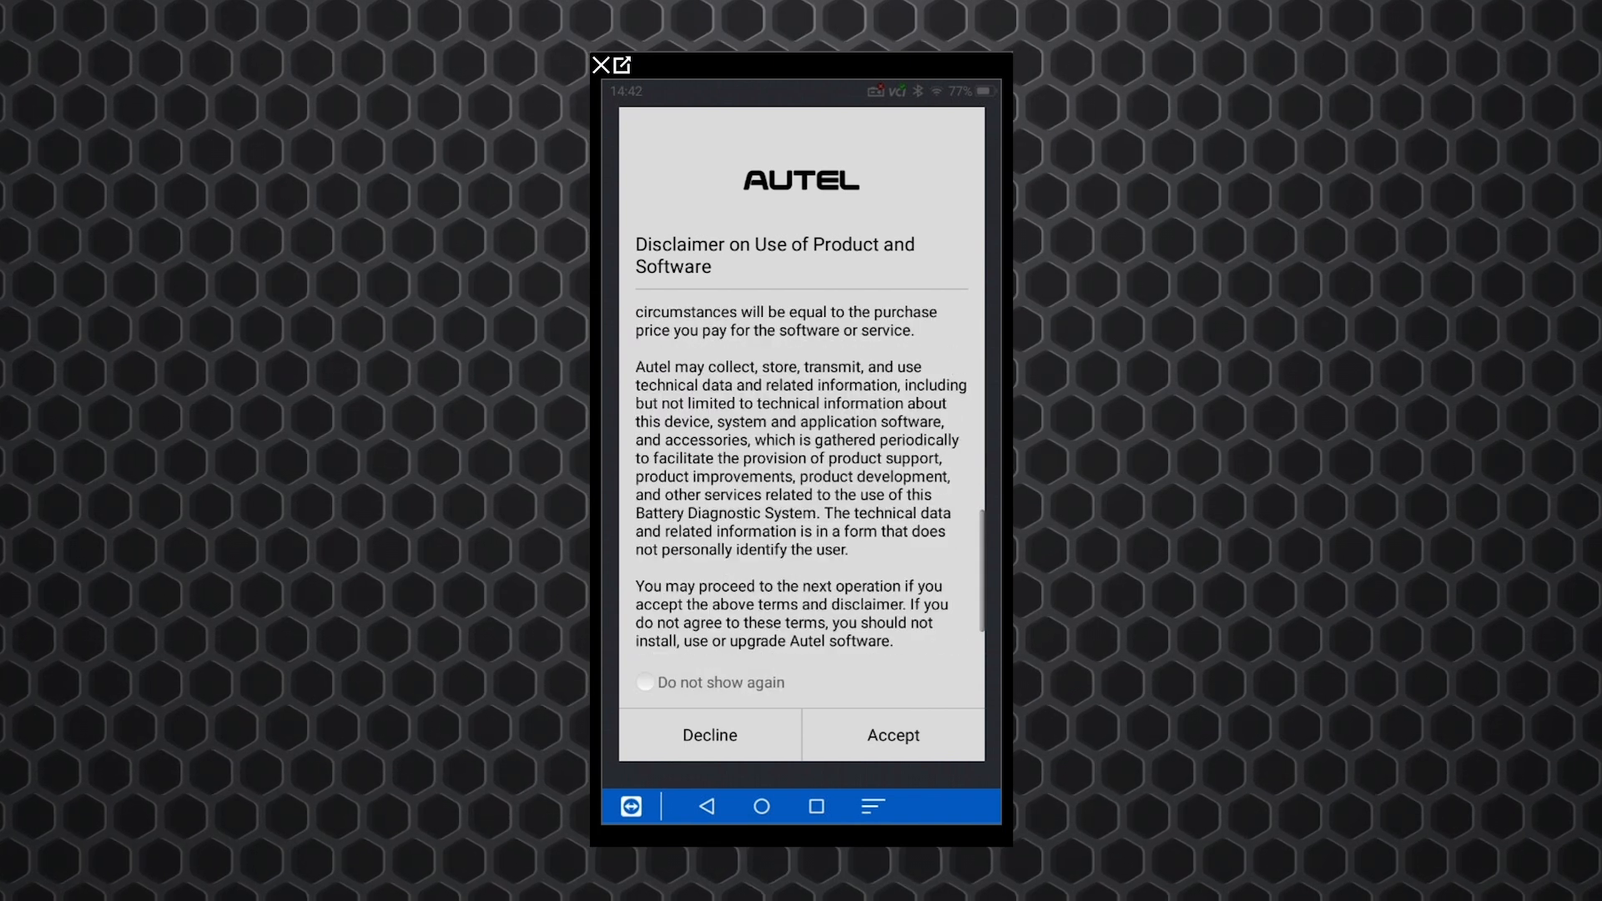
click(645, 682)
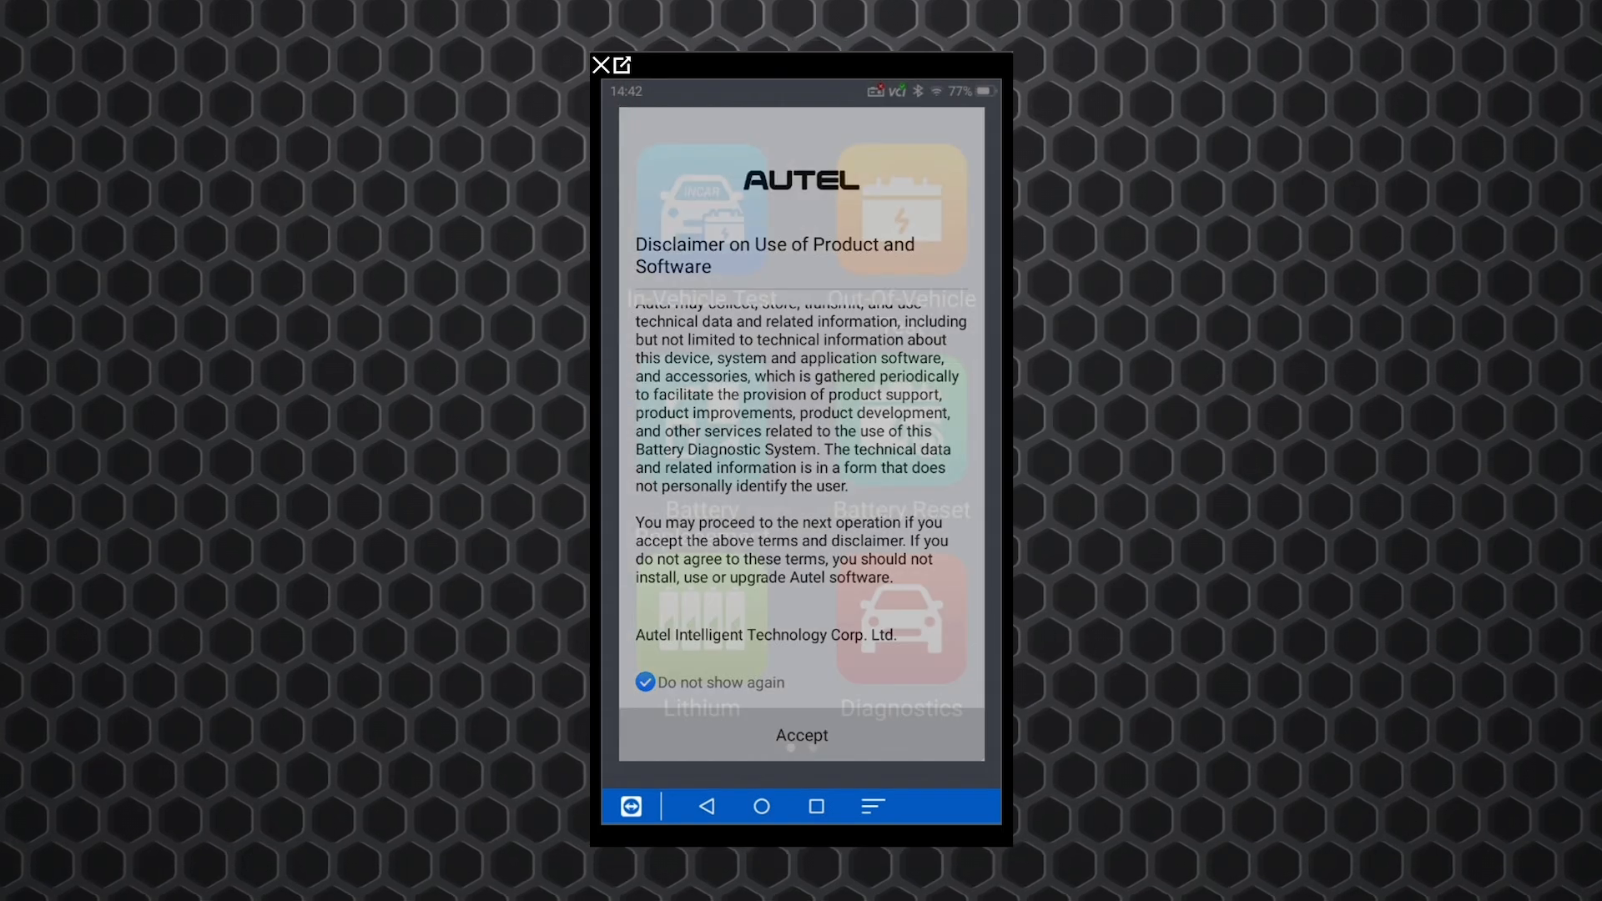
click(801, 734)
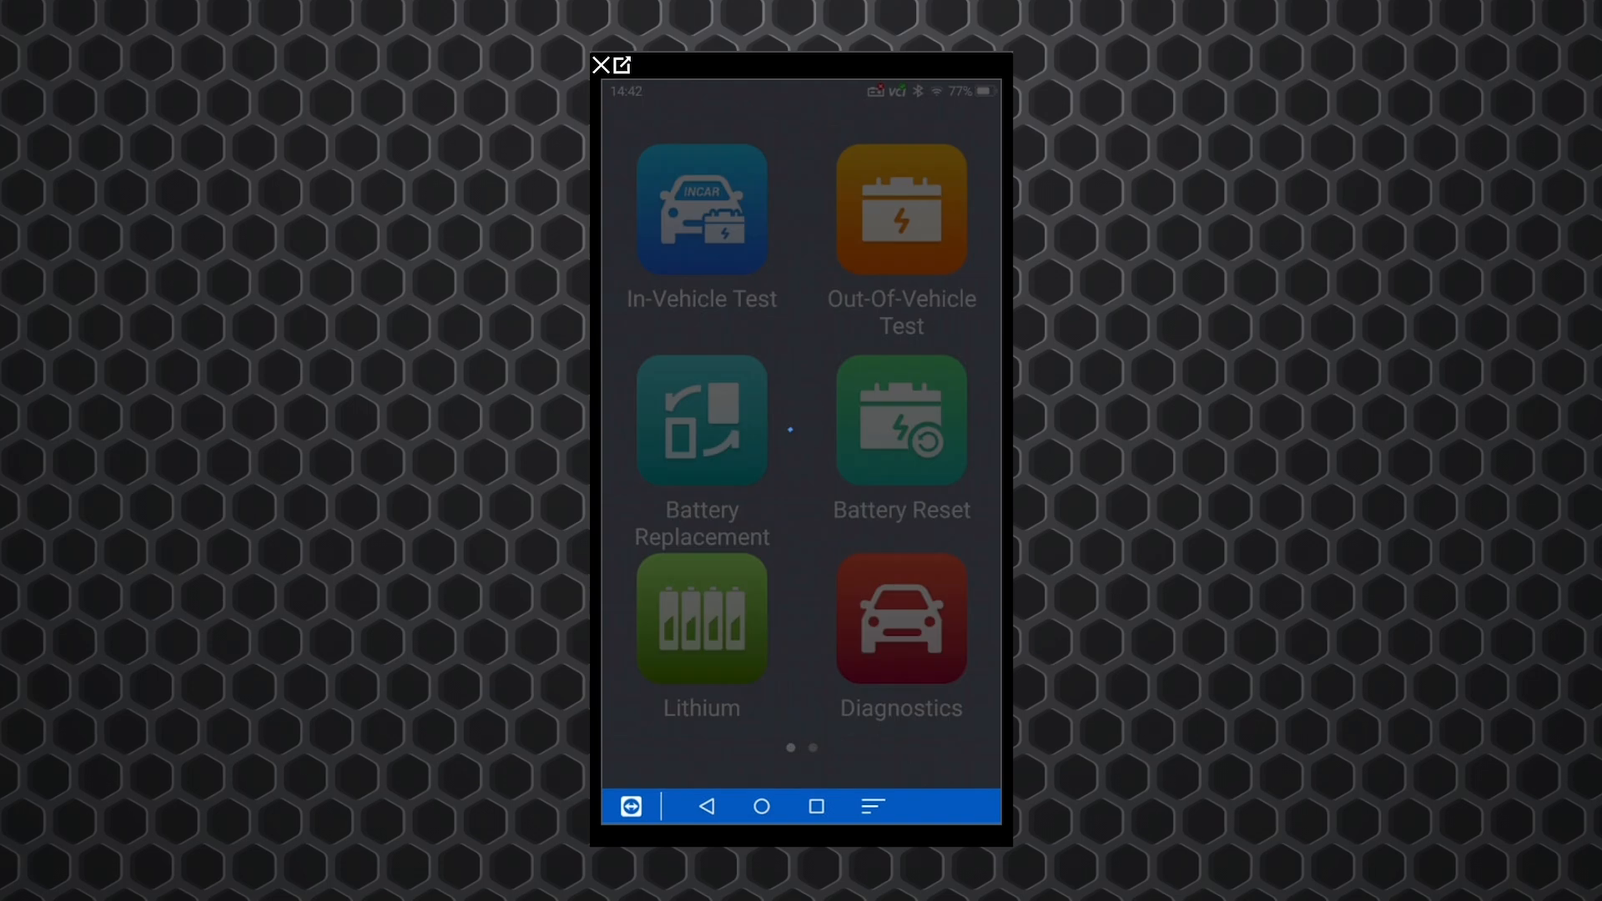
- Start an In-Vehicle Test and choose the FLOODED / SAE / 525 battery for the Equinox
click(701, 209)
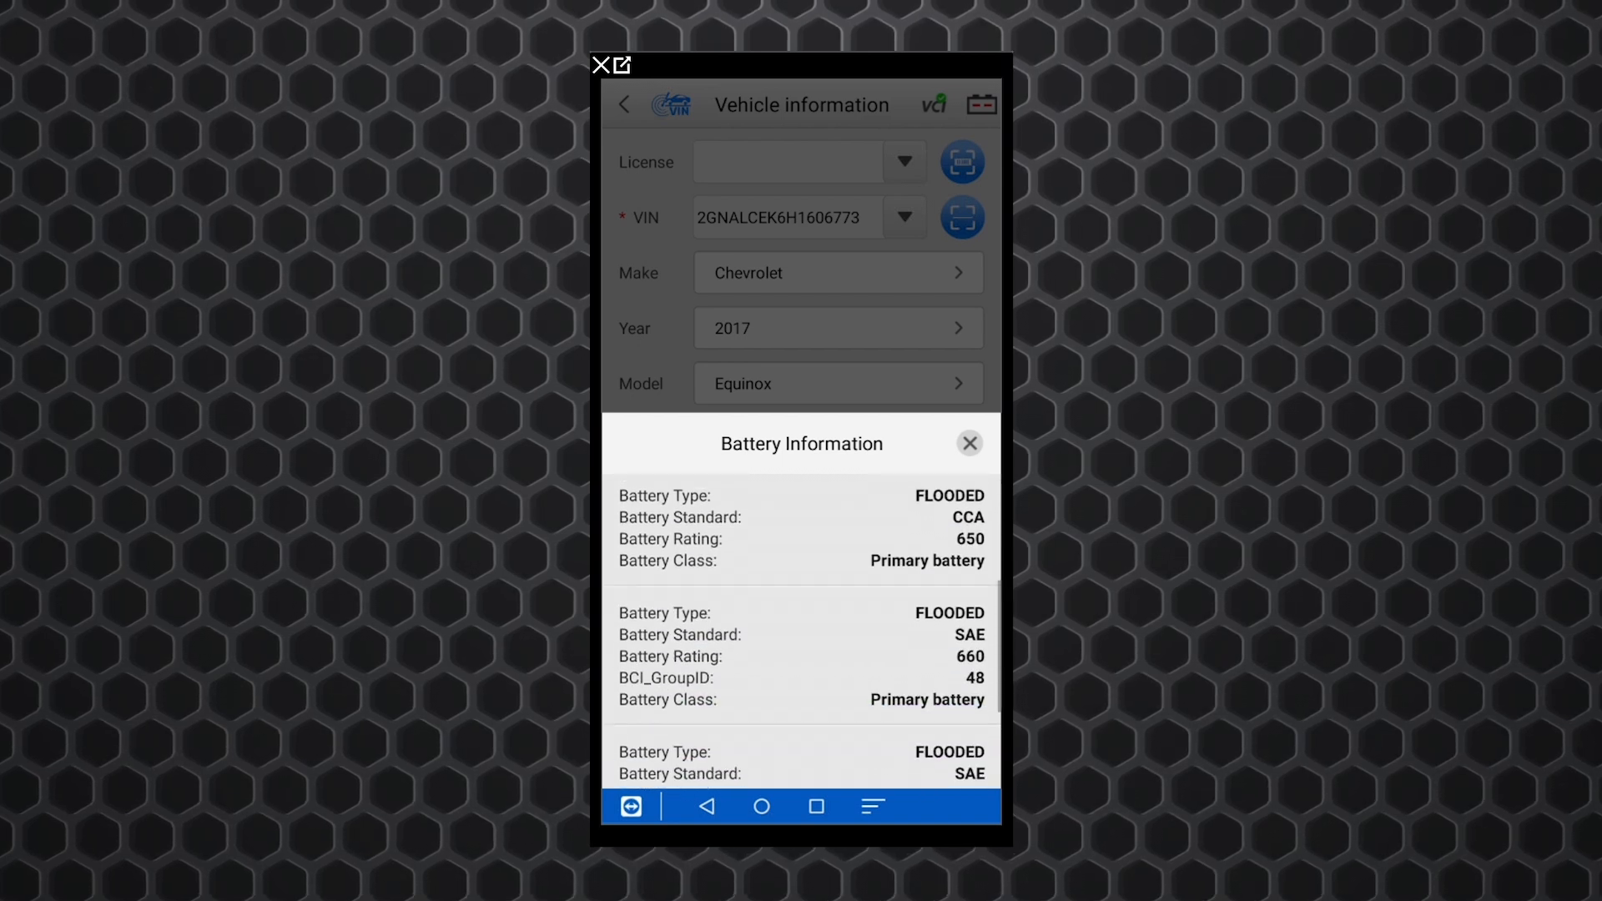
scroll(down, 3)
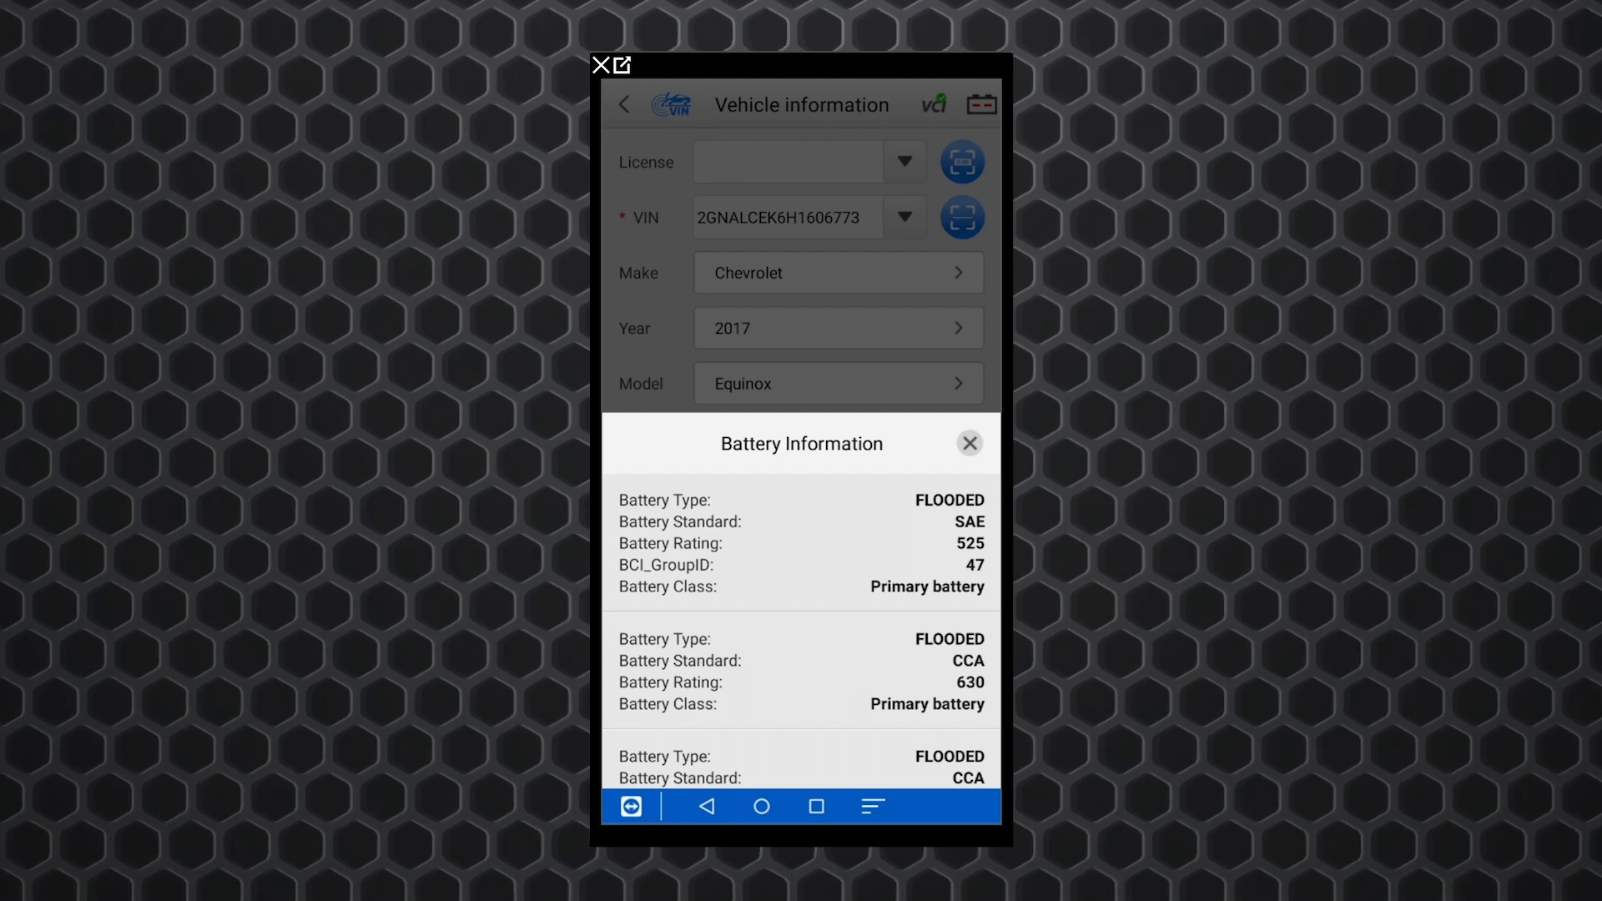
click(968, 443)
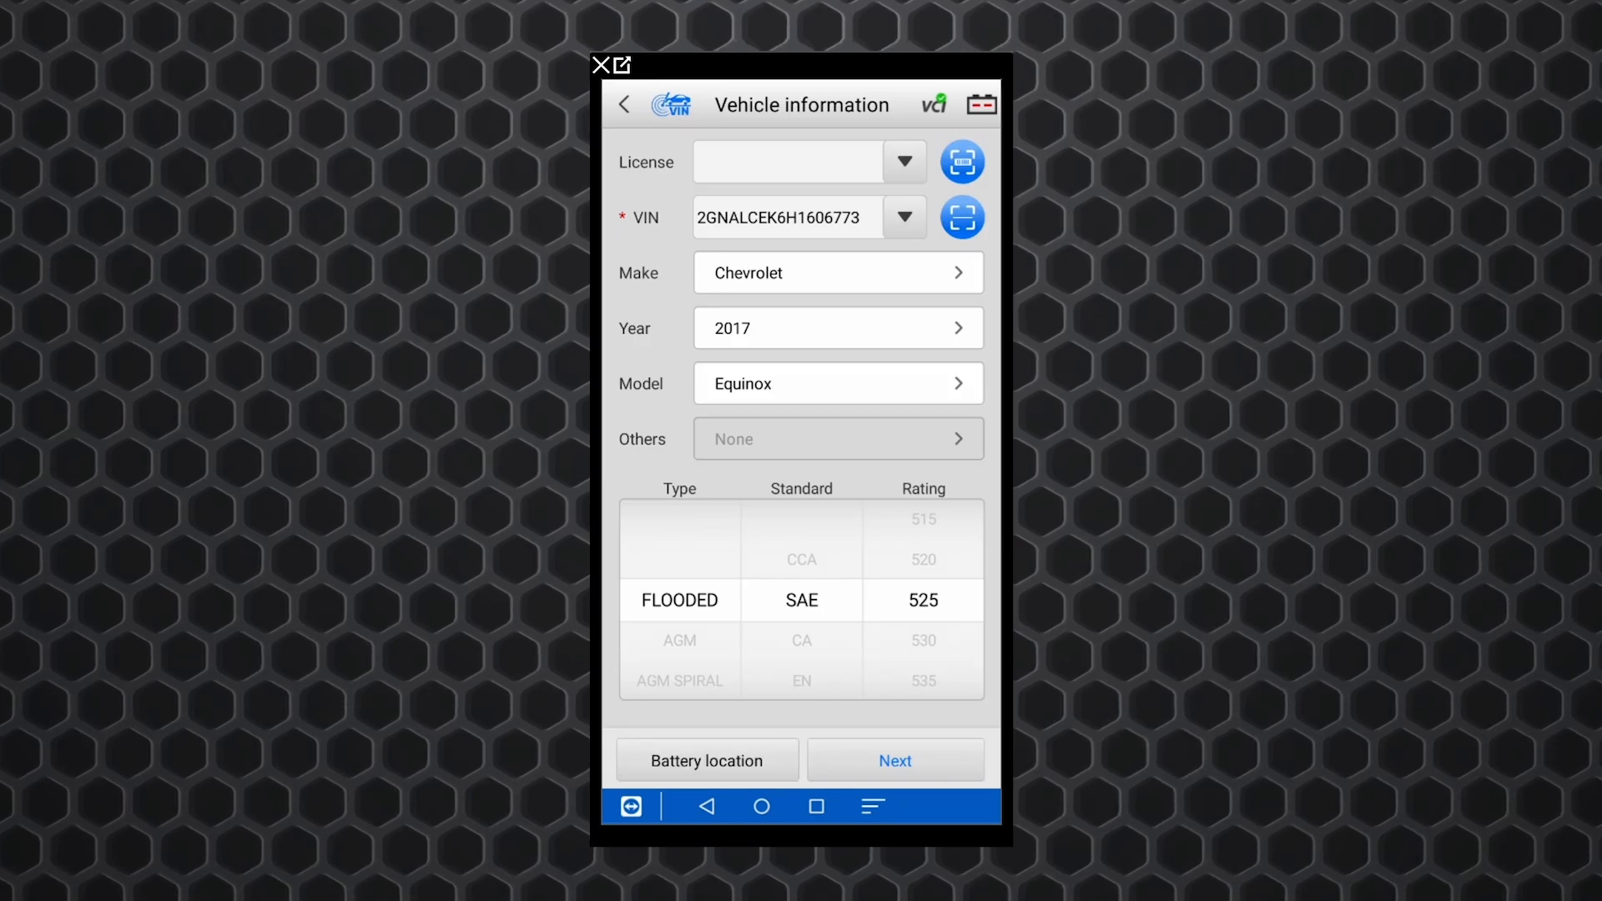
- Step past the tester cable and battery clamp connection diagrams to the pre-test checklist
click(894, 760)
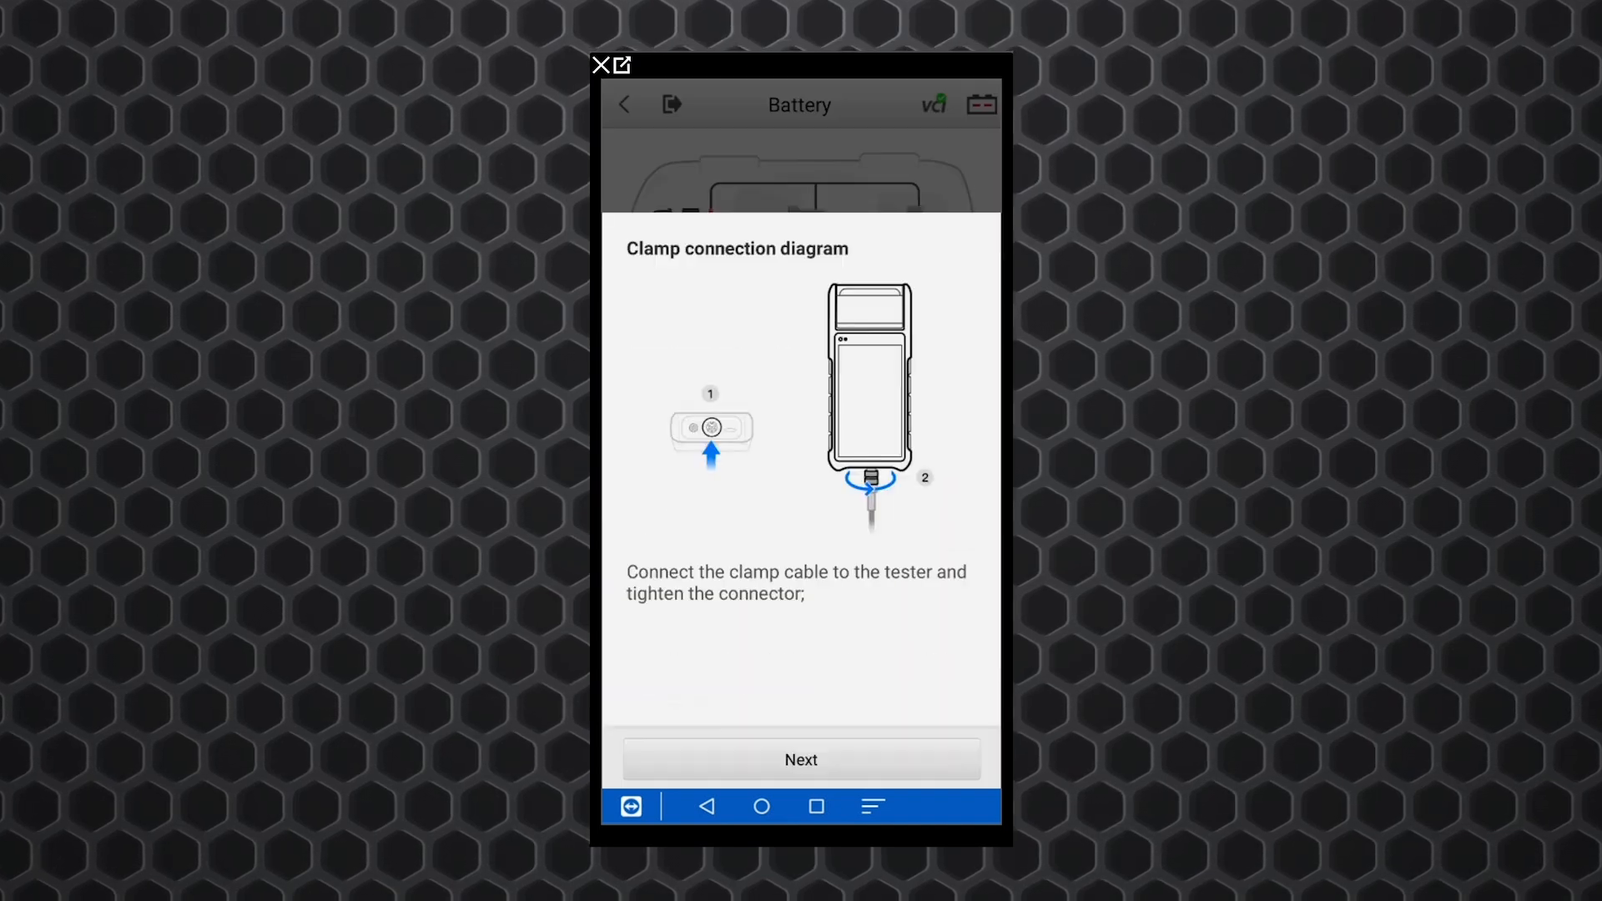
click(801, 759)
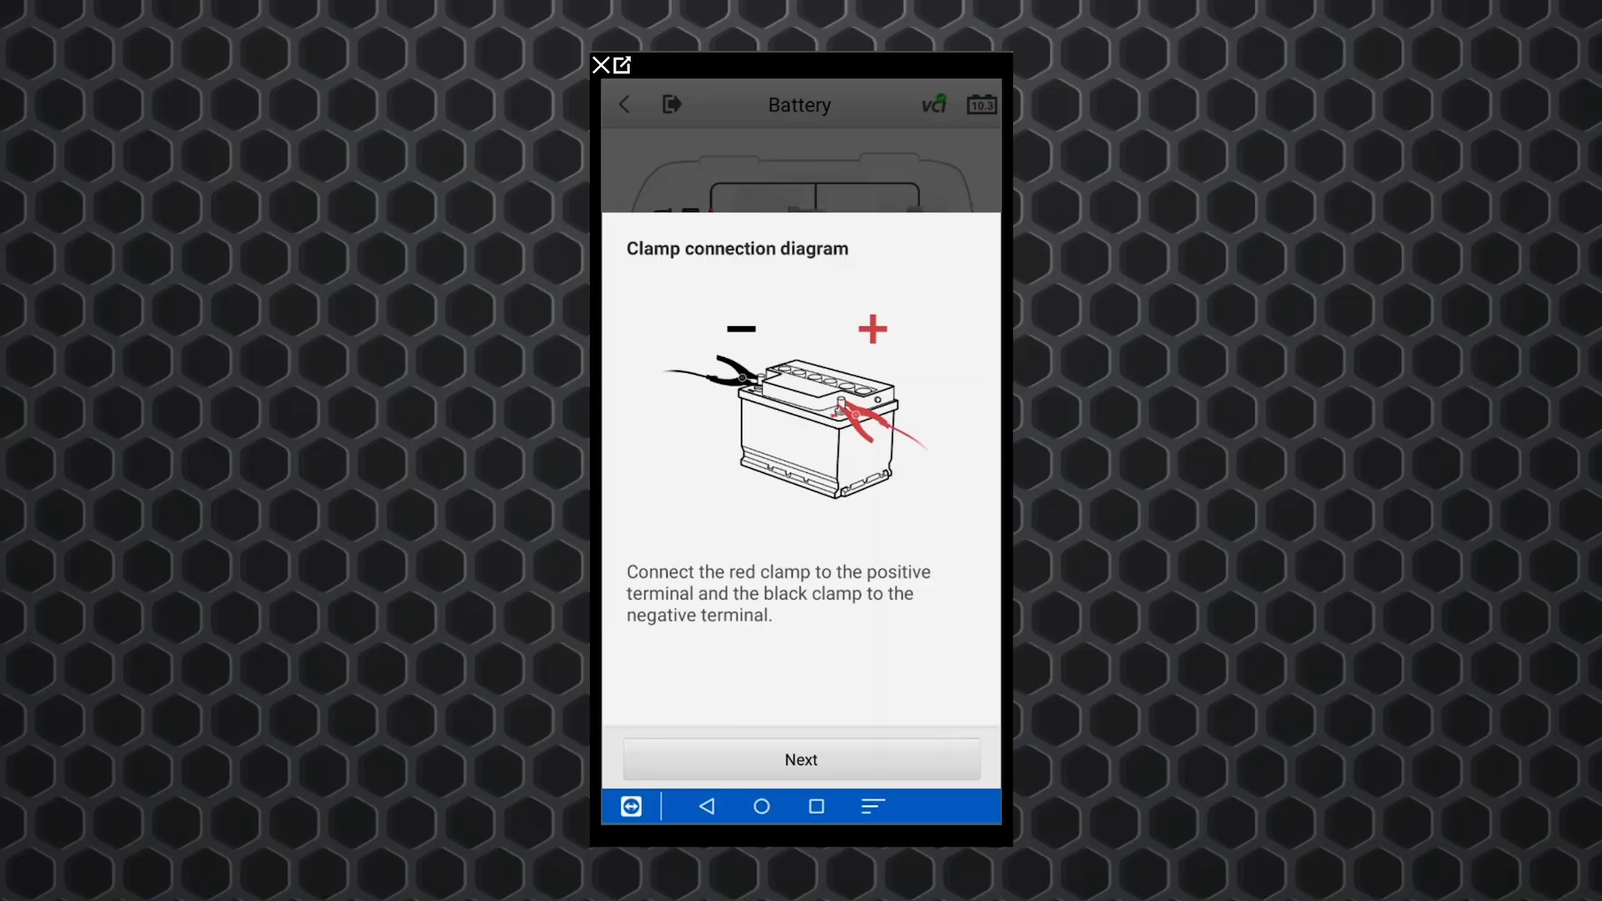
click(800, 759)
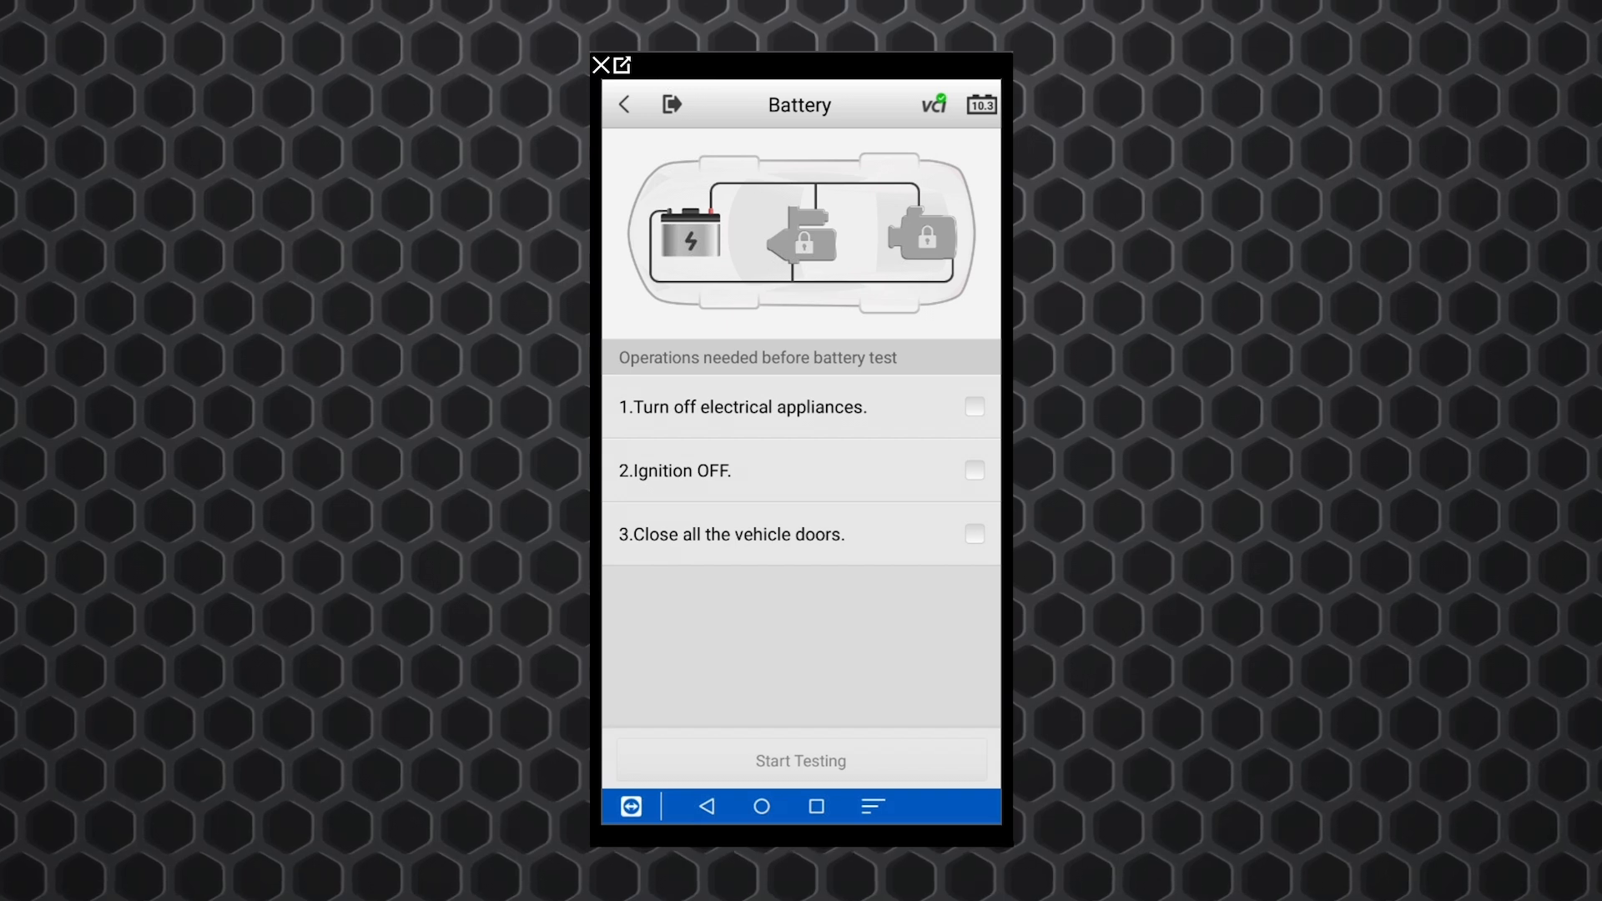
- Confirm appliances off, ignition off and doors closed, then start testing
click(972, 406)
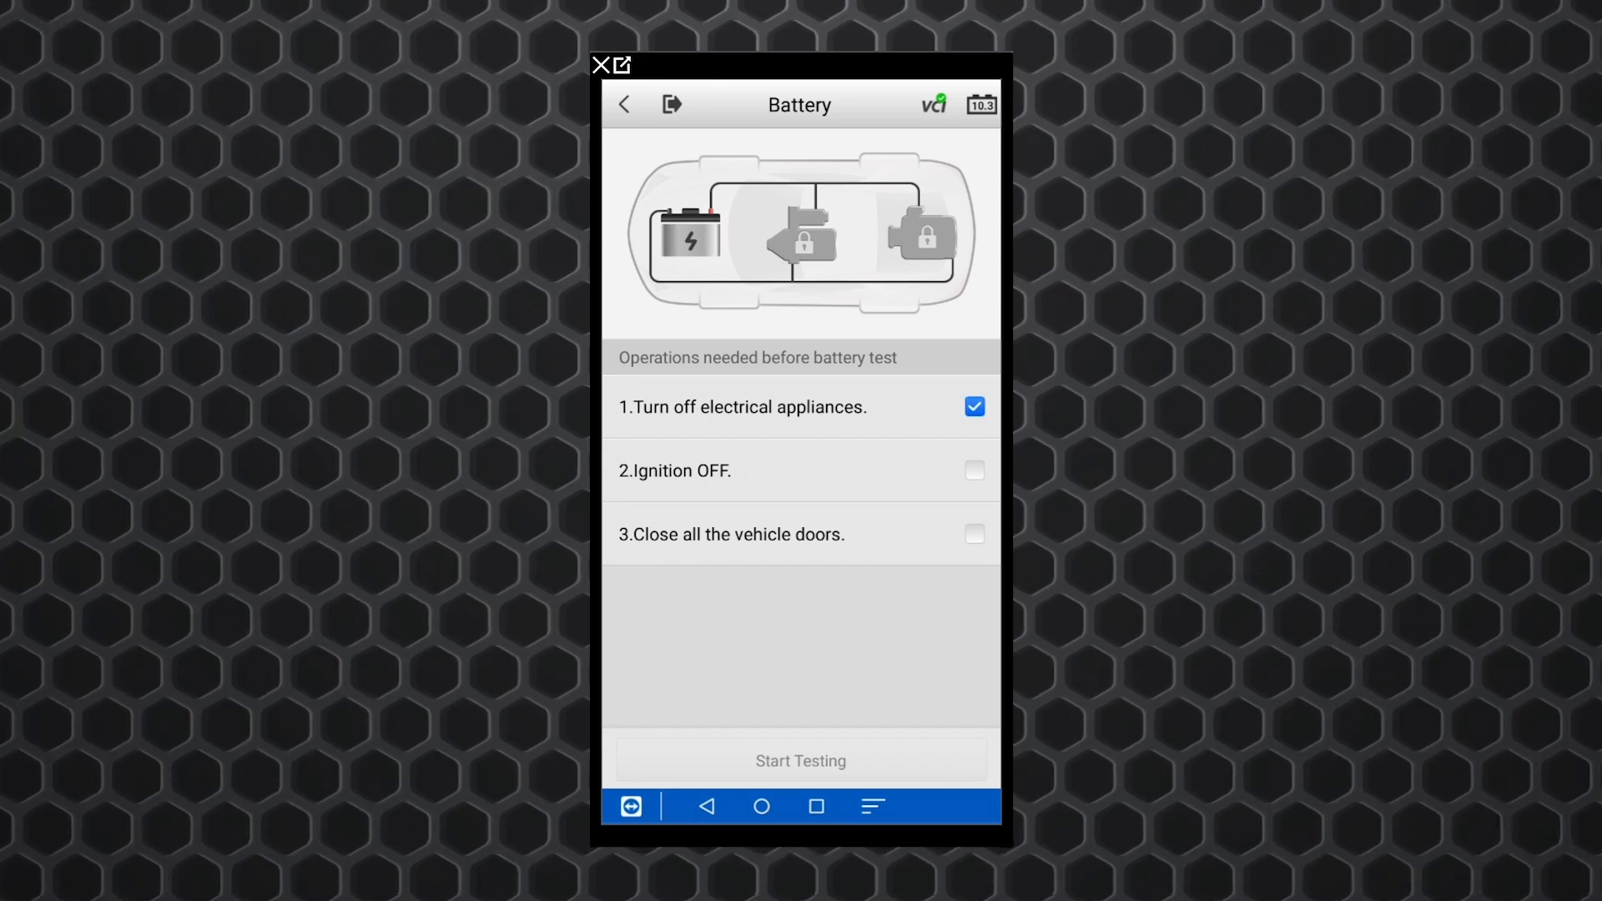
click(971, 470)
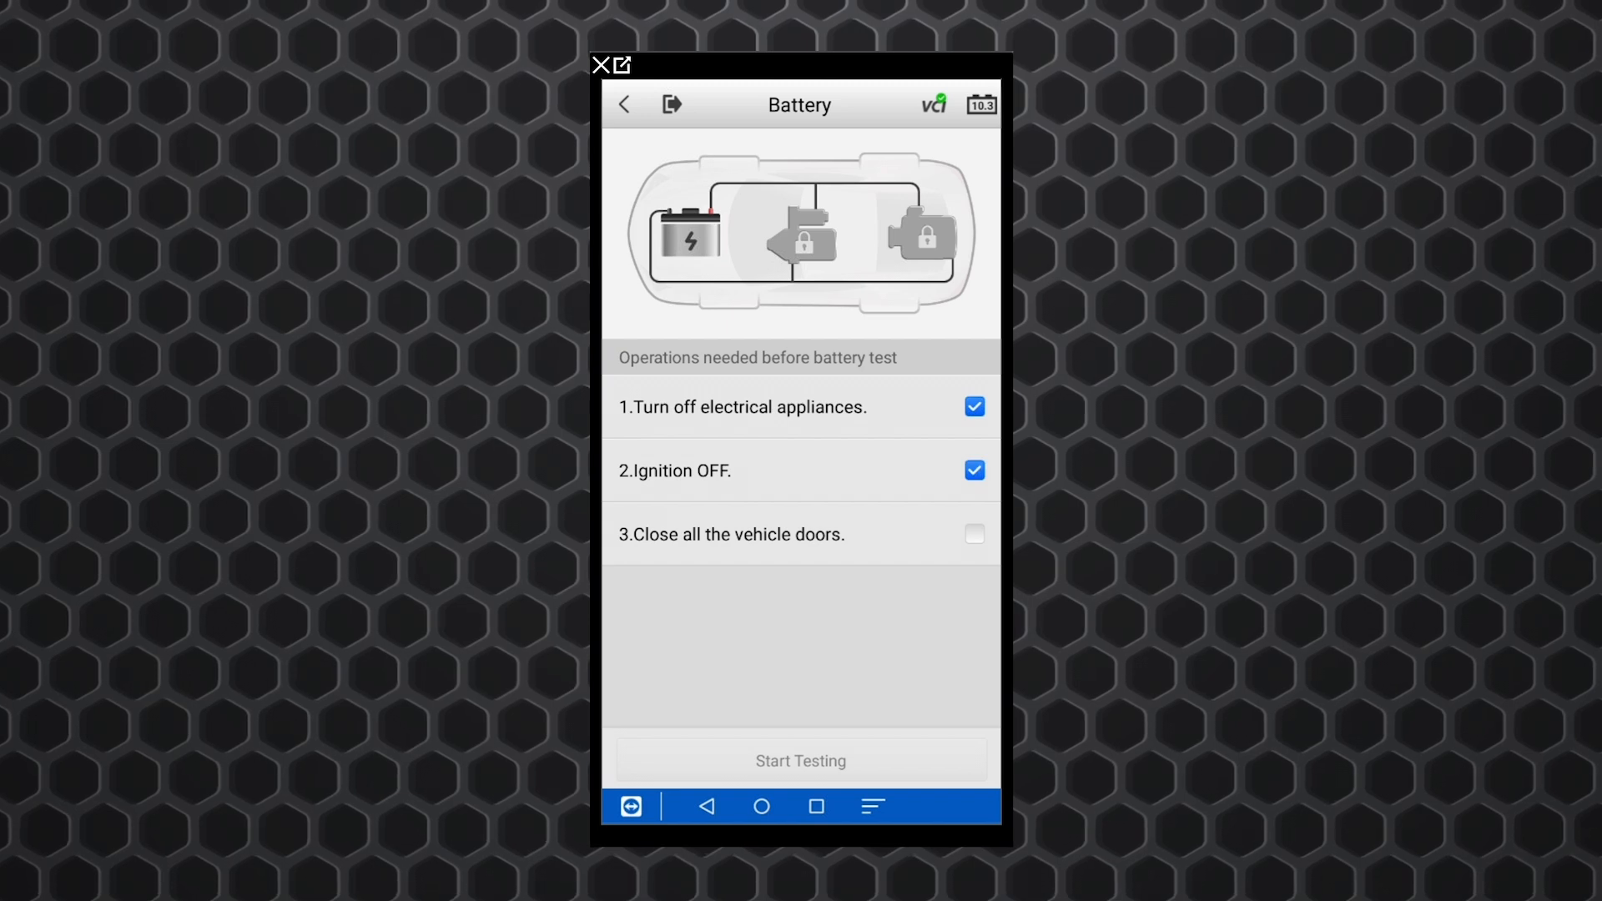
click(971, 533)
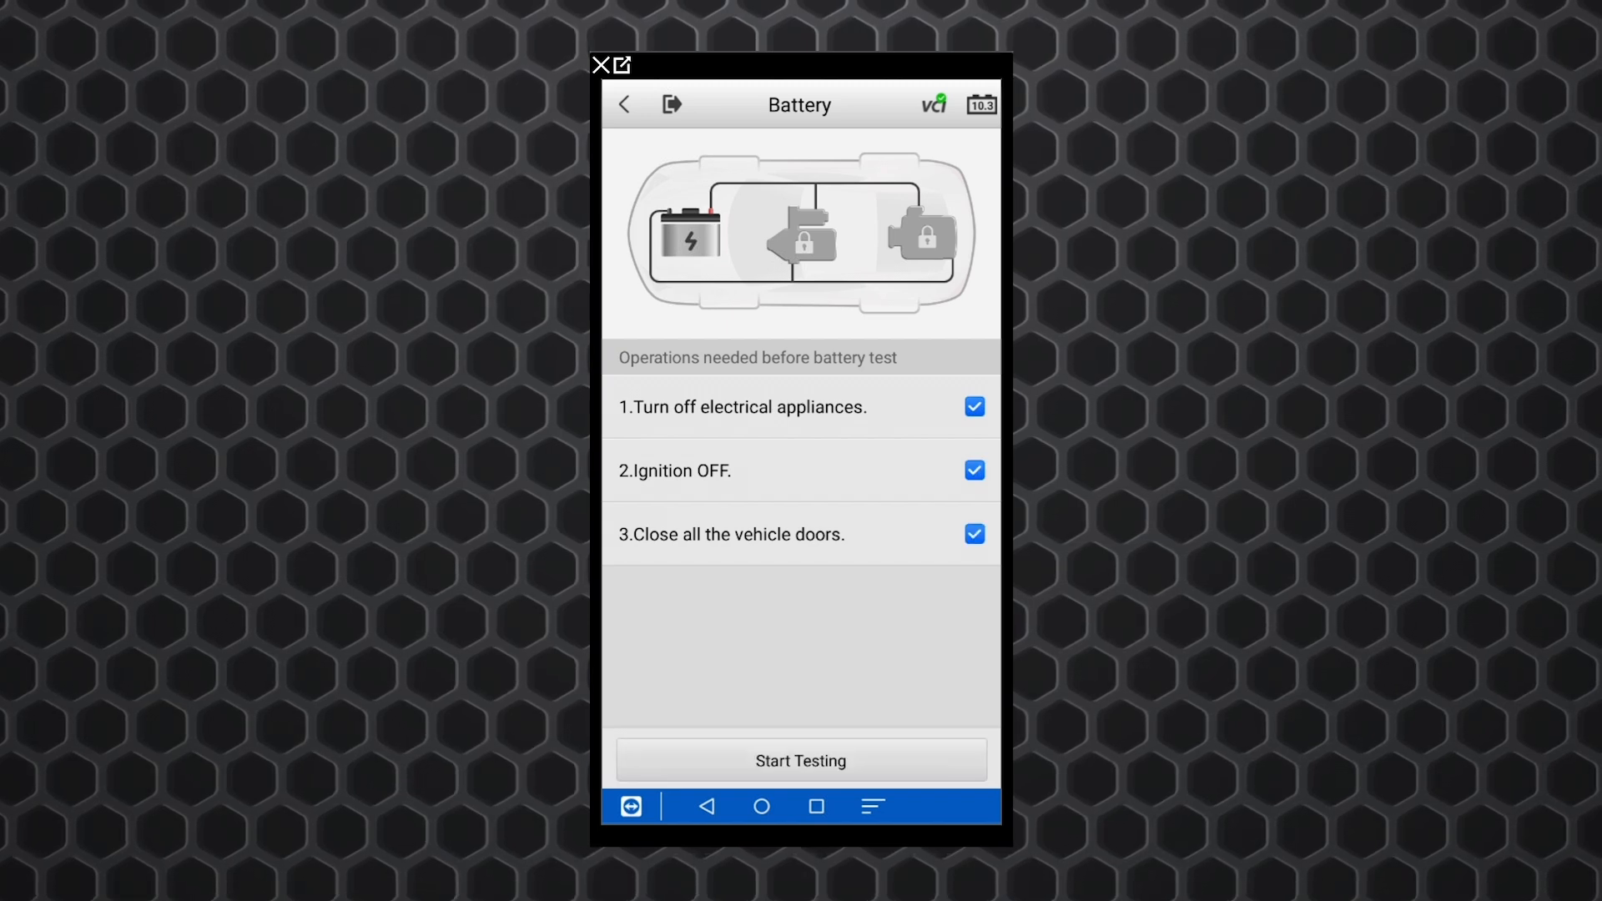
click(801, 760)
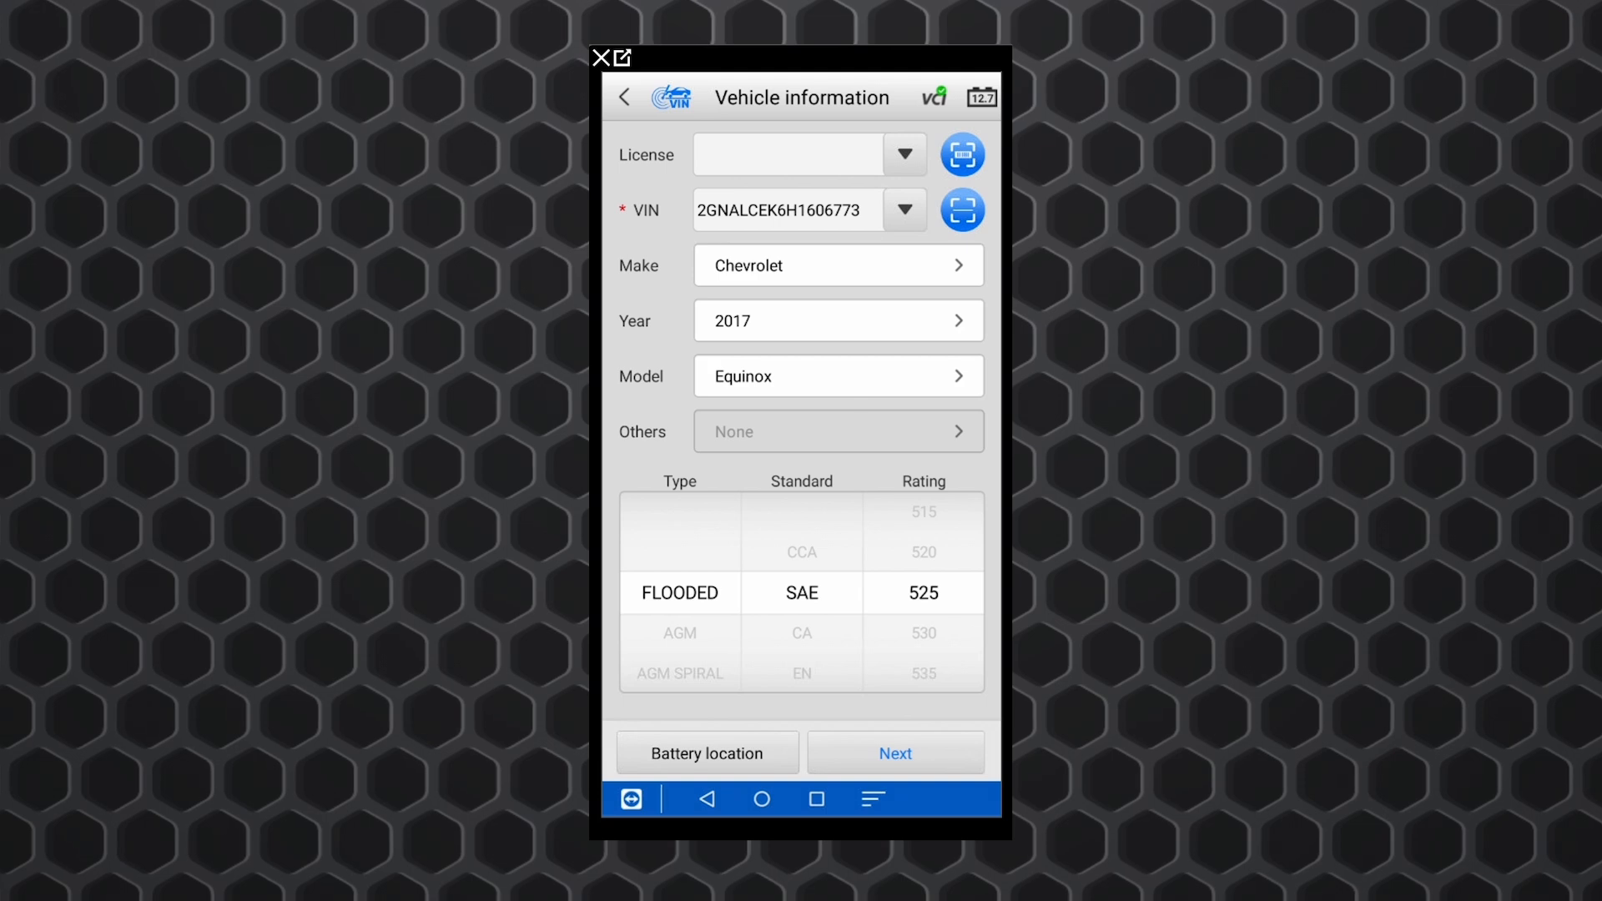
- Accept the FLOODED SAE 650 battery specification and continue
scroll(up, 3)
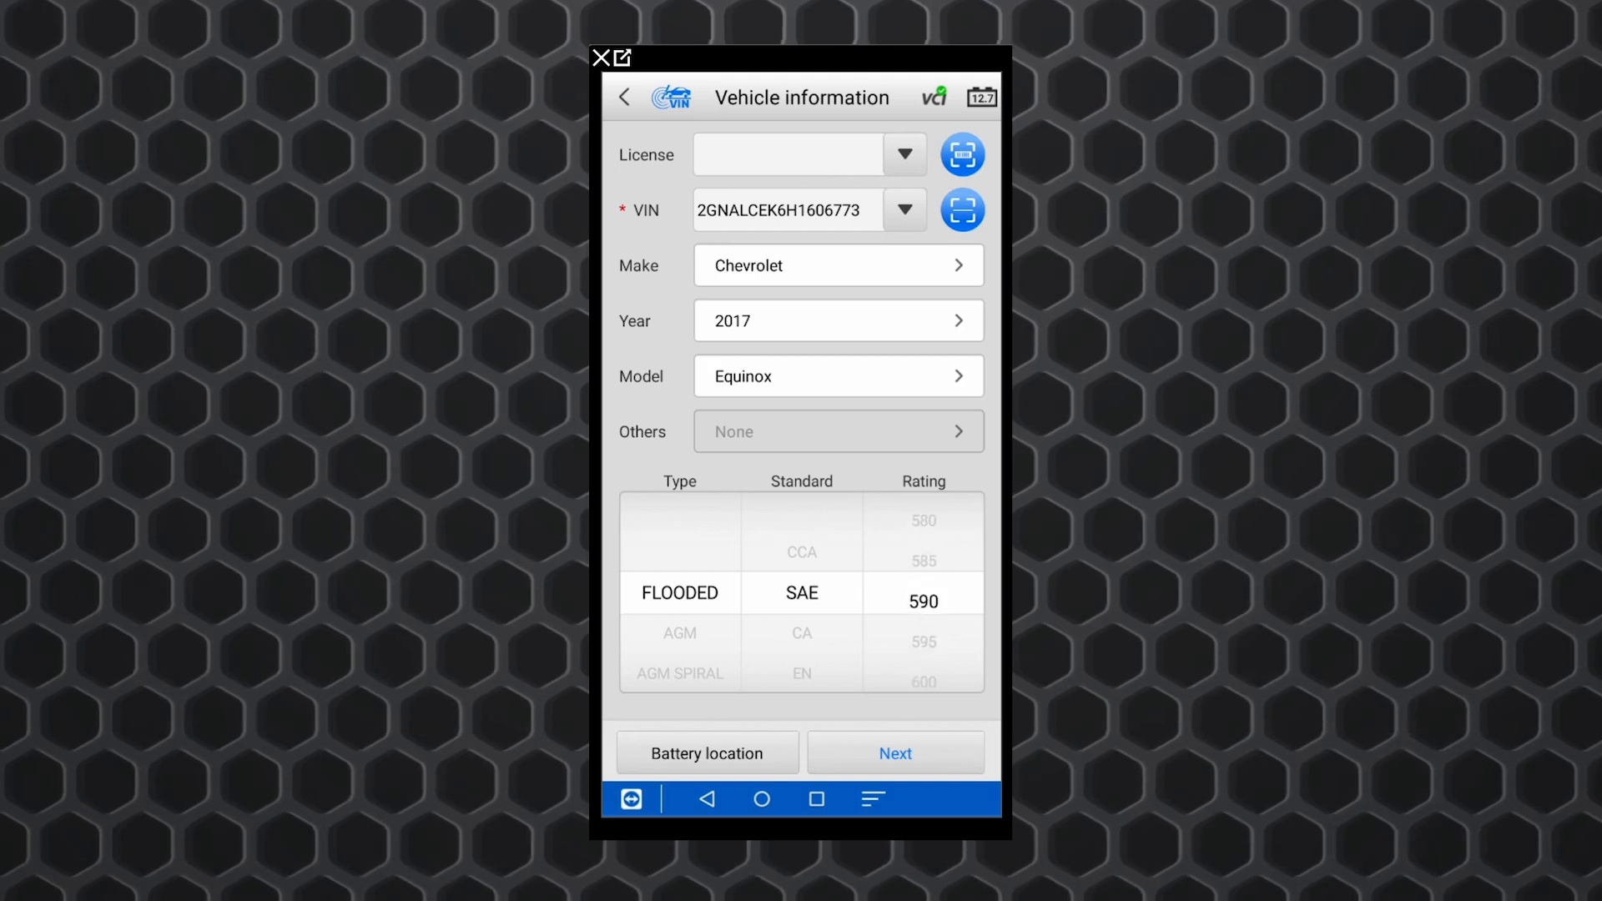
scroll(down, 3)
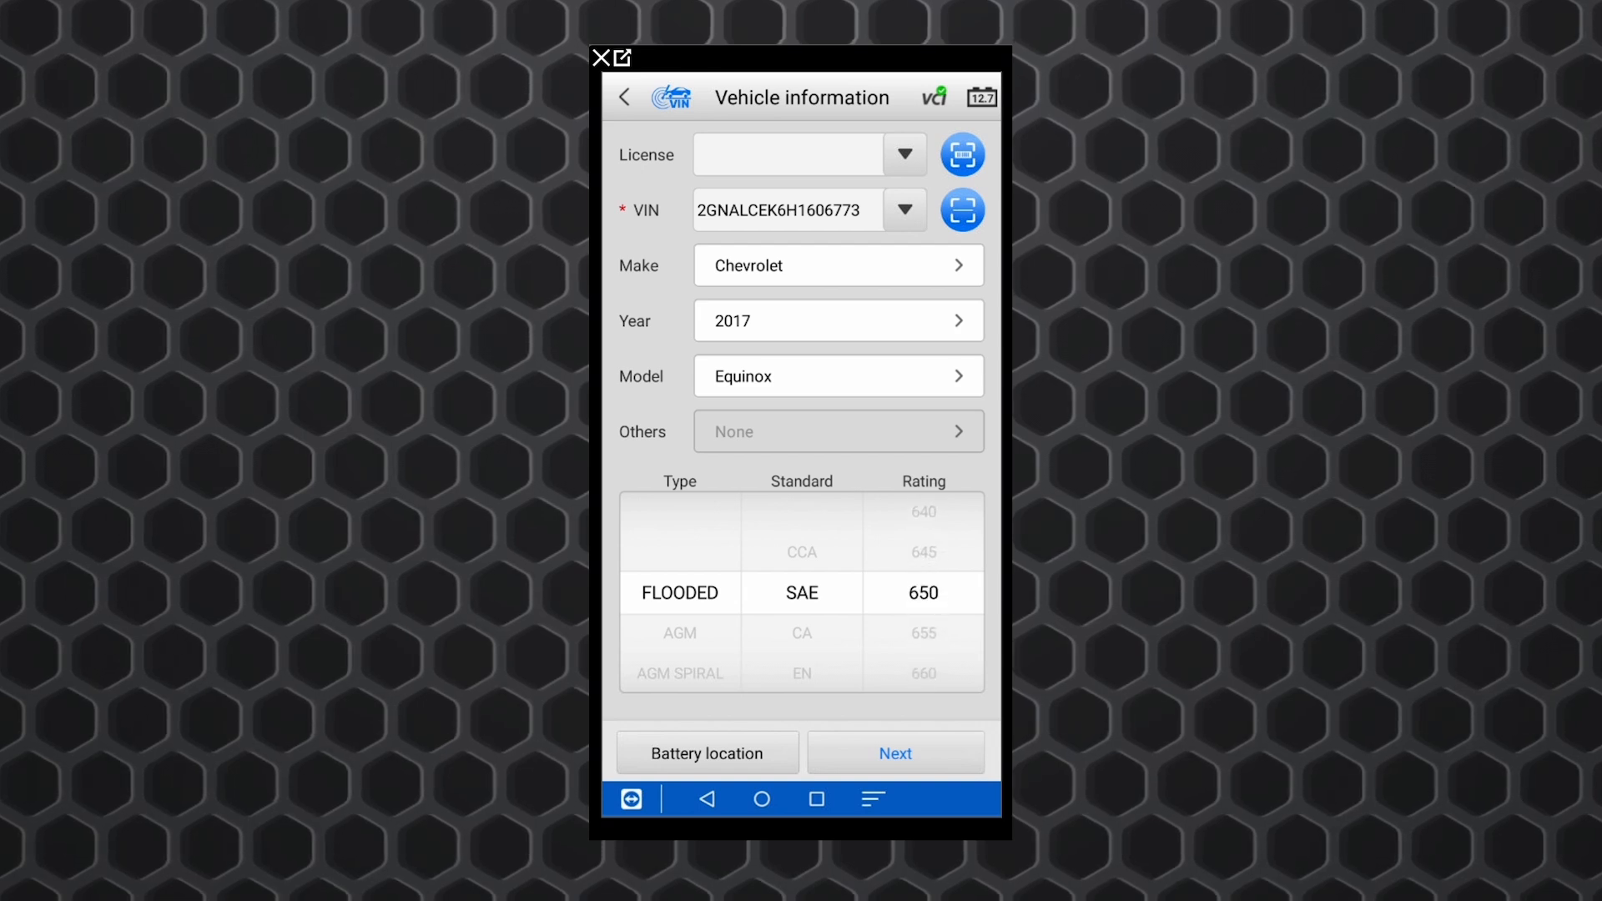
click(894, 753)
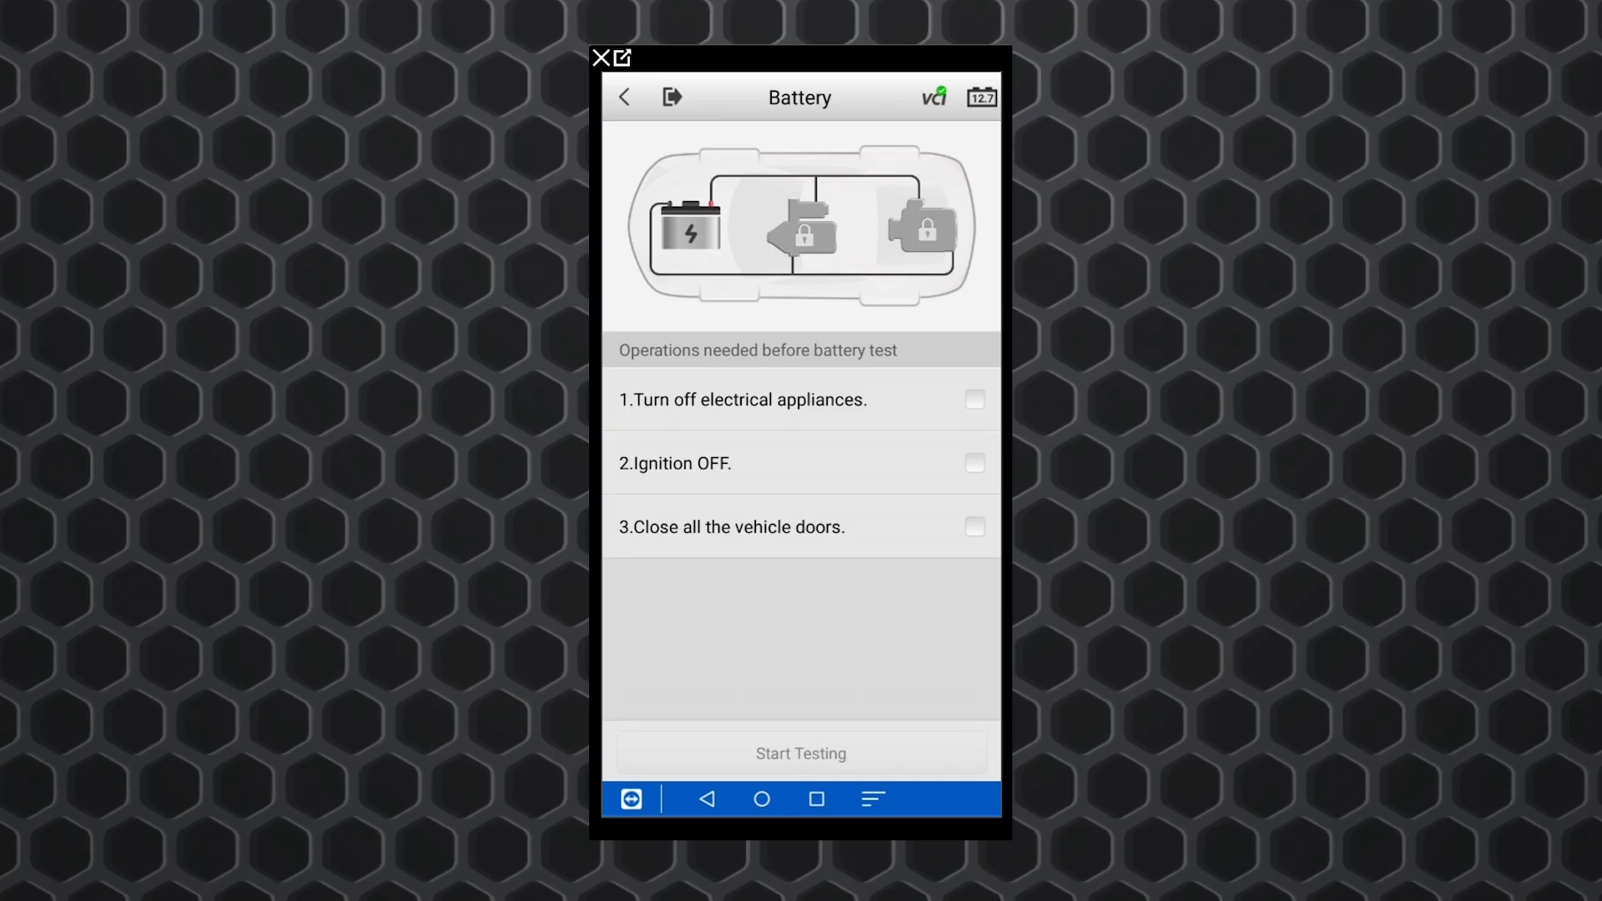
- Confirm appliances off, ignition off and doors closed, and start the battery test
click(973, 399)
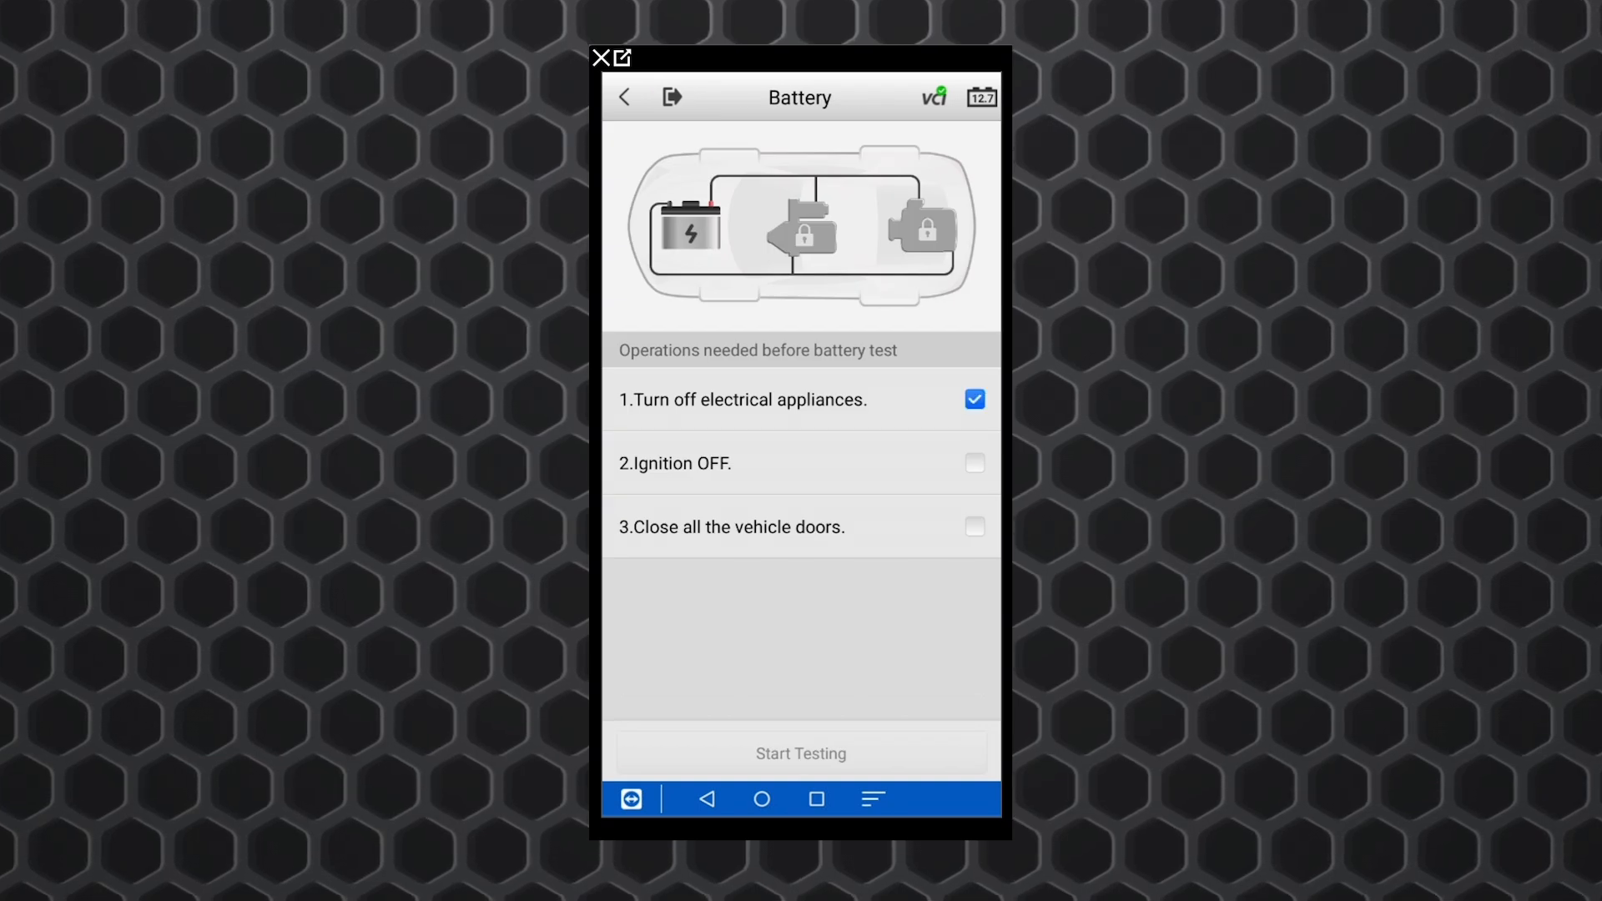
click(973, 464)
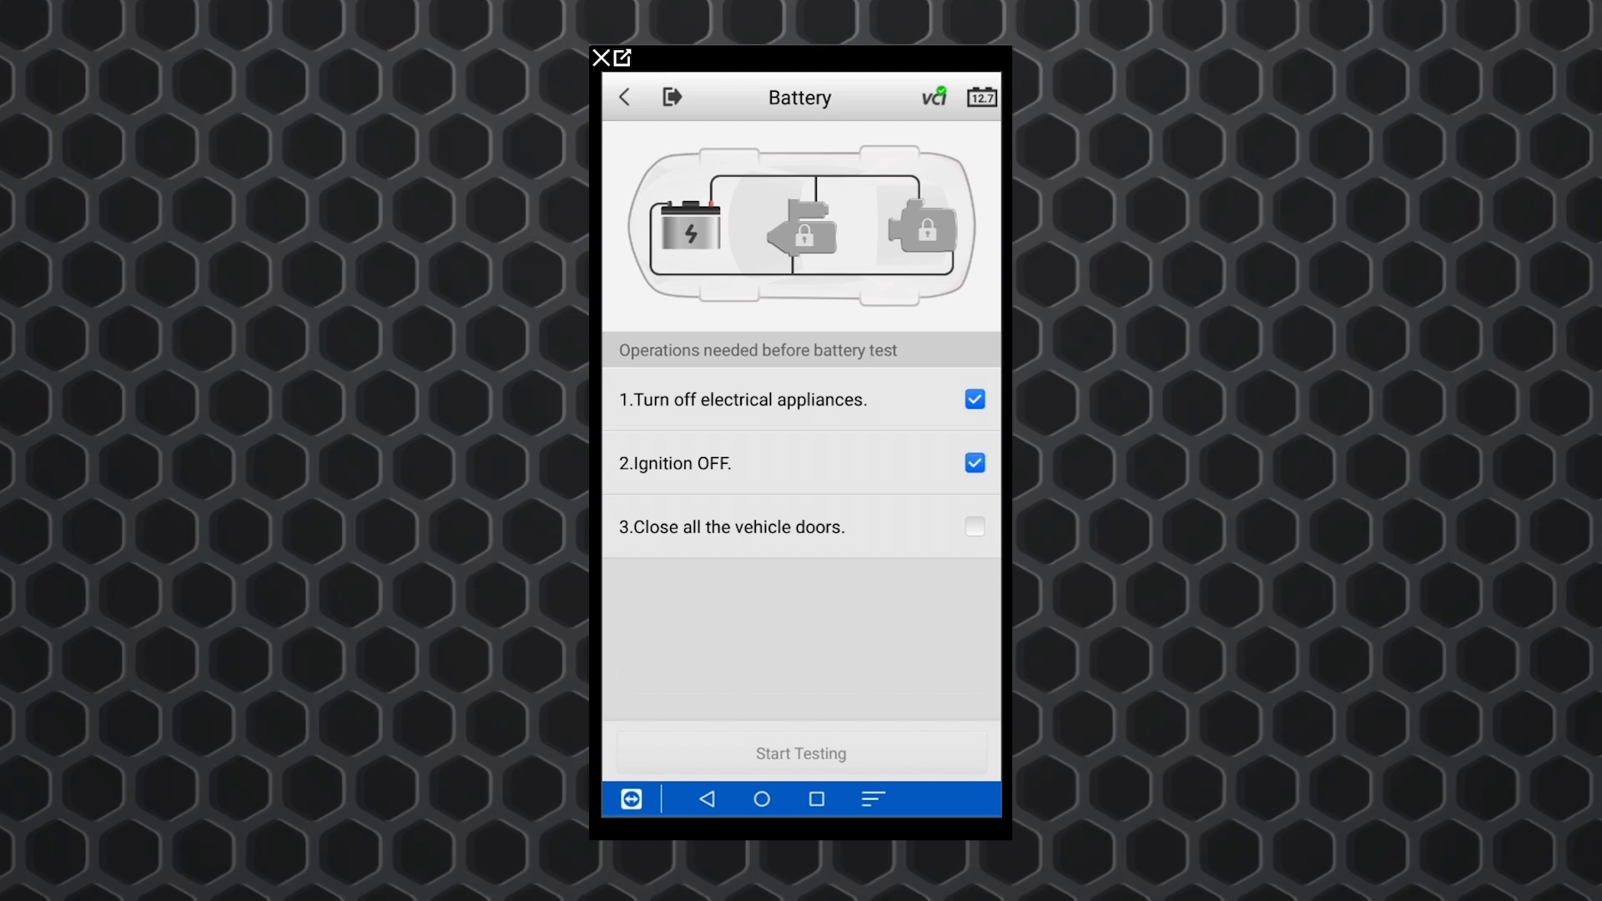
click(973, 527)
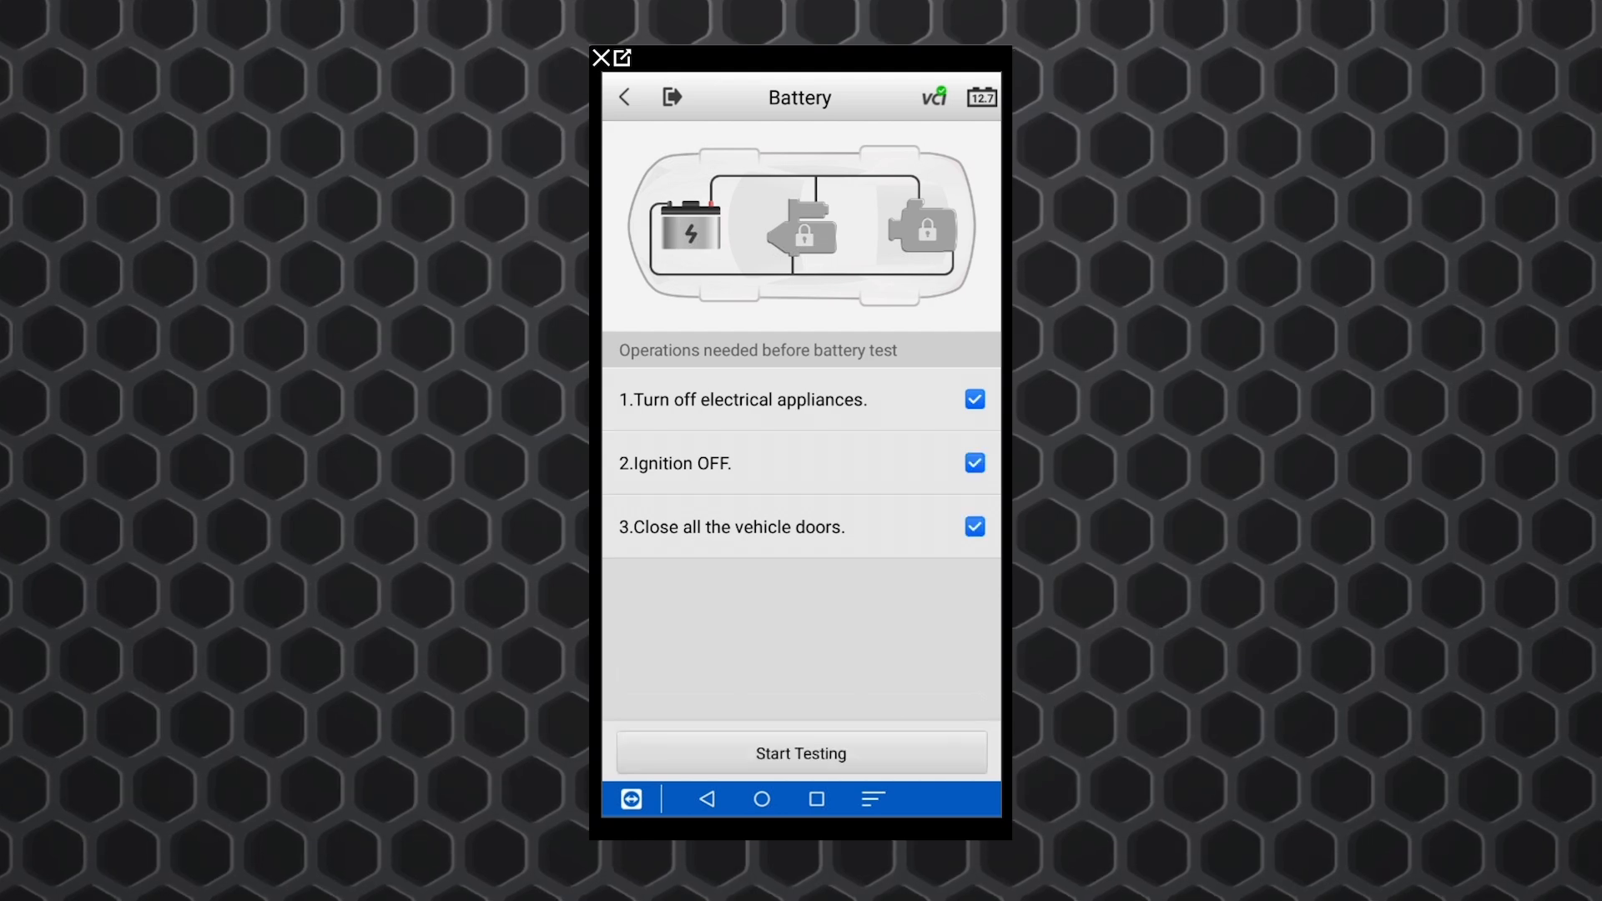
click(800, 753)
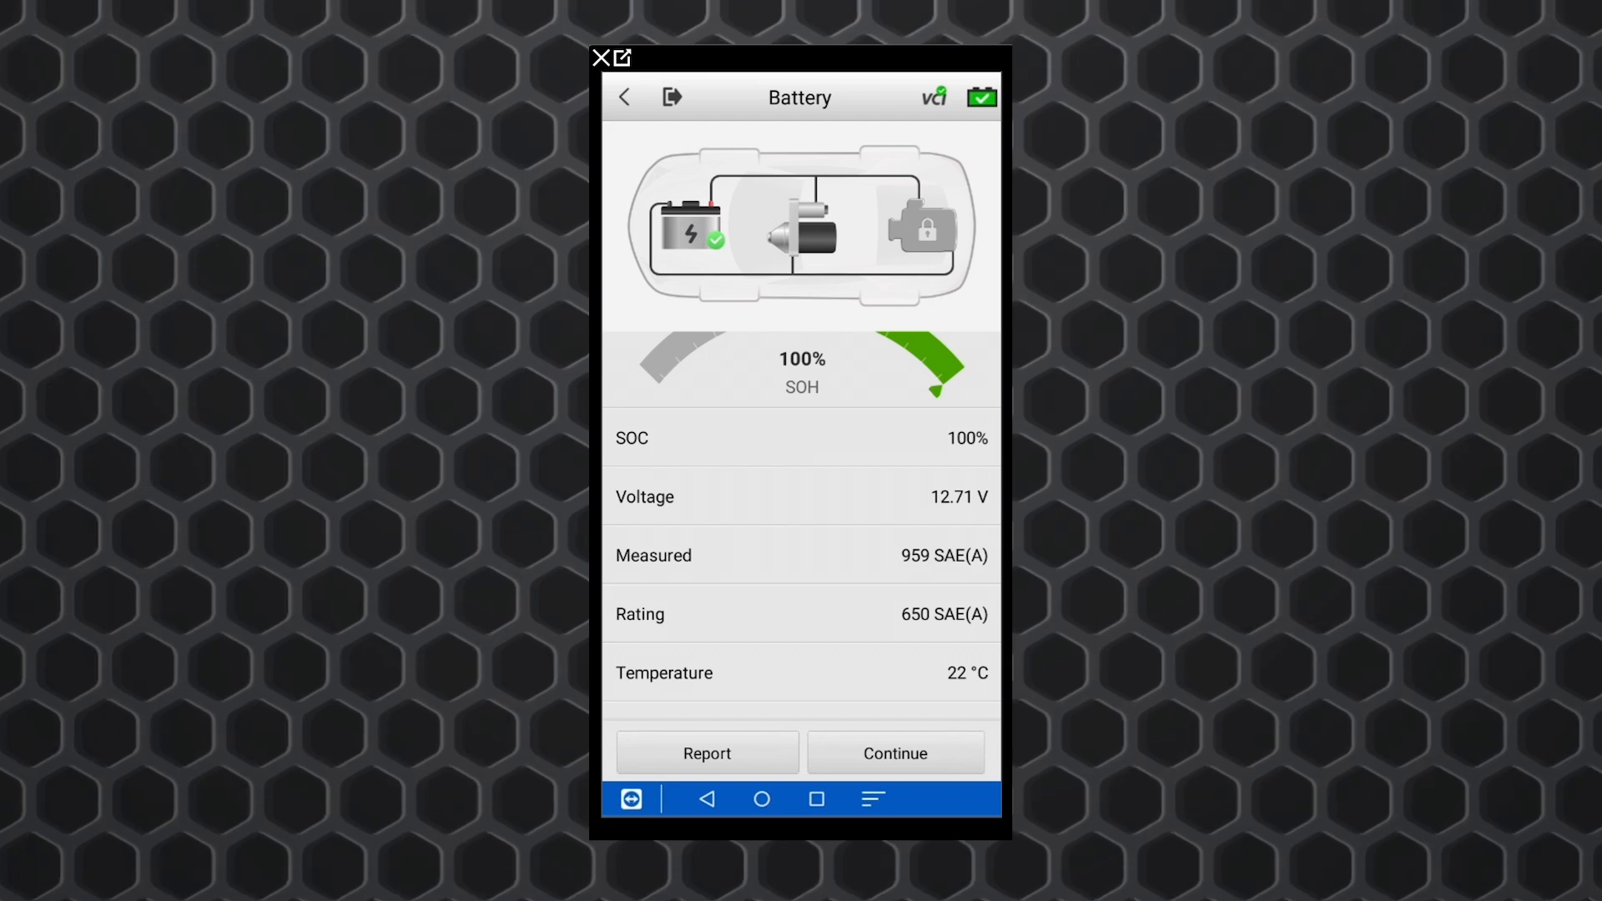
- Continue from the 100% health, 12.71 V battery results to the starter test
click(894, 752)
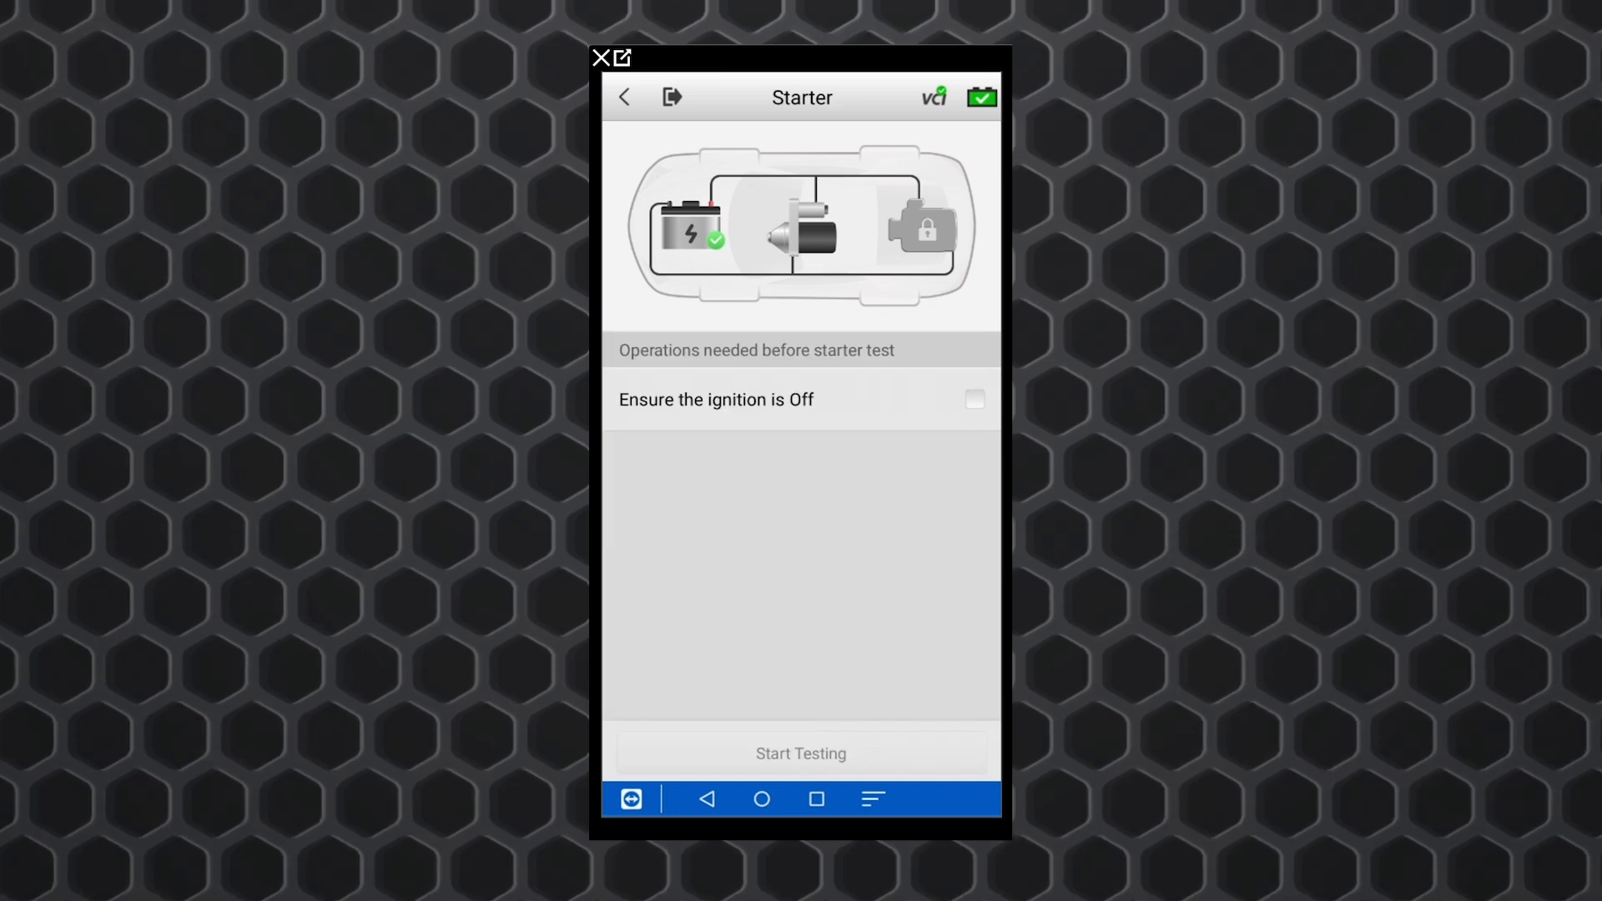
- Run the starter test with ignition off confirmed, getting normal cranking at 11.98 V
click(973, 399)
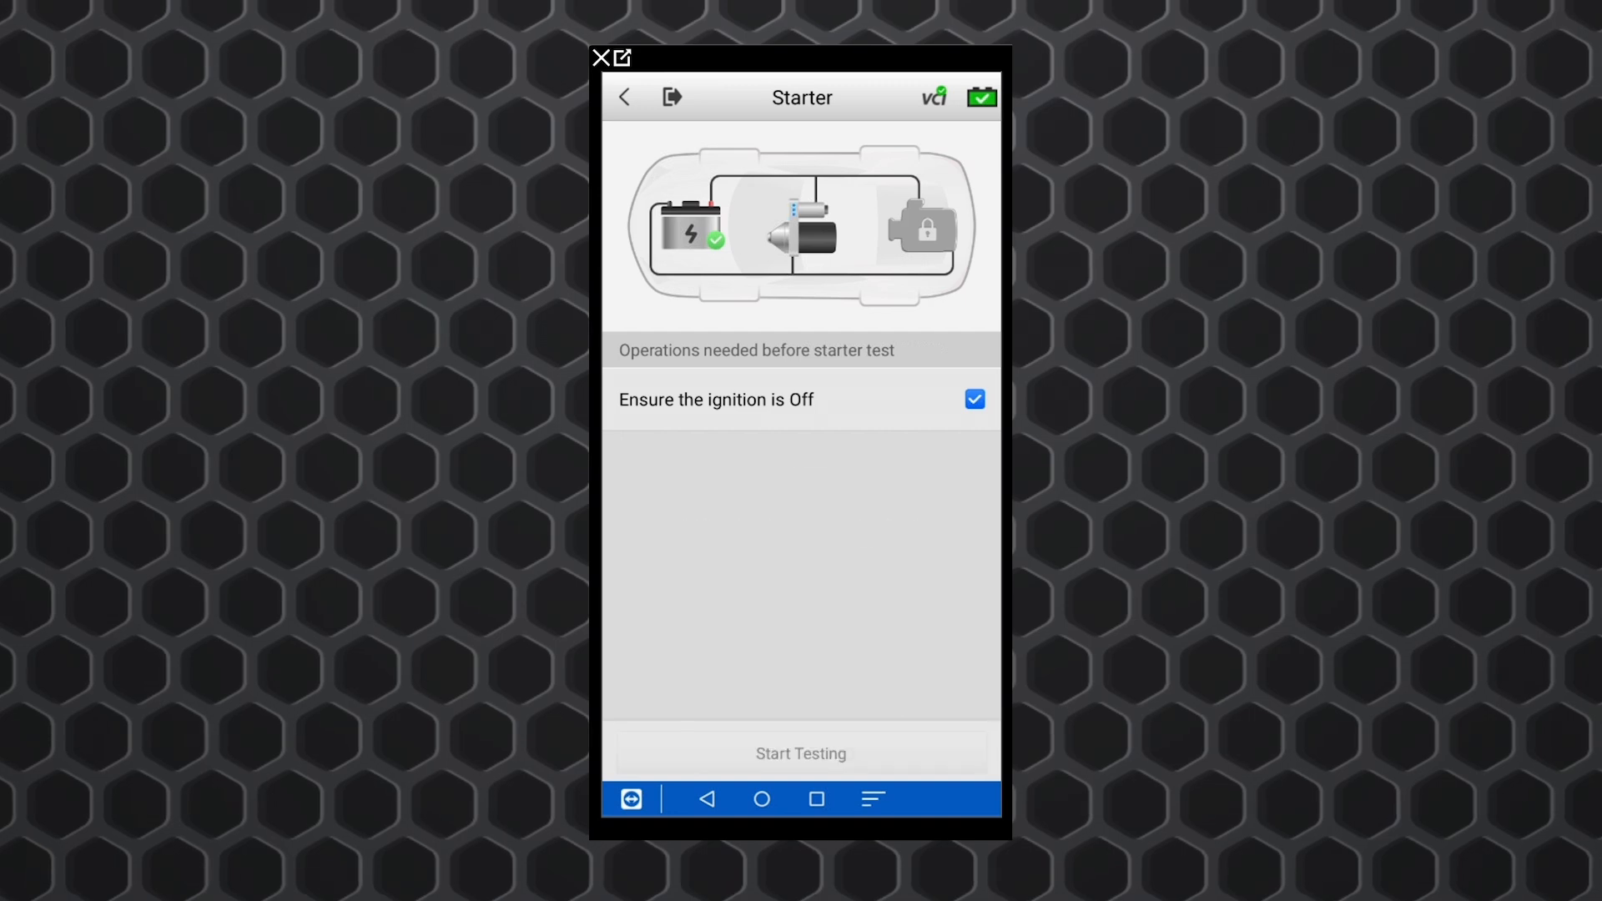
click(801, 753)
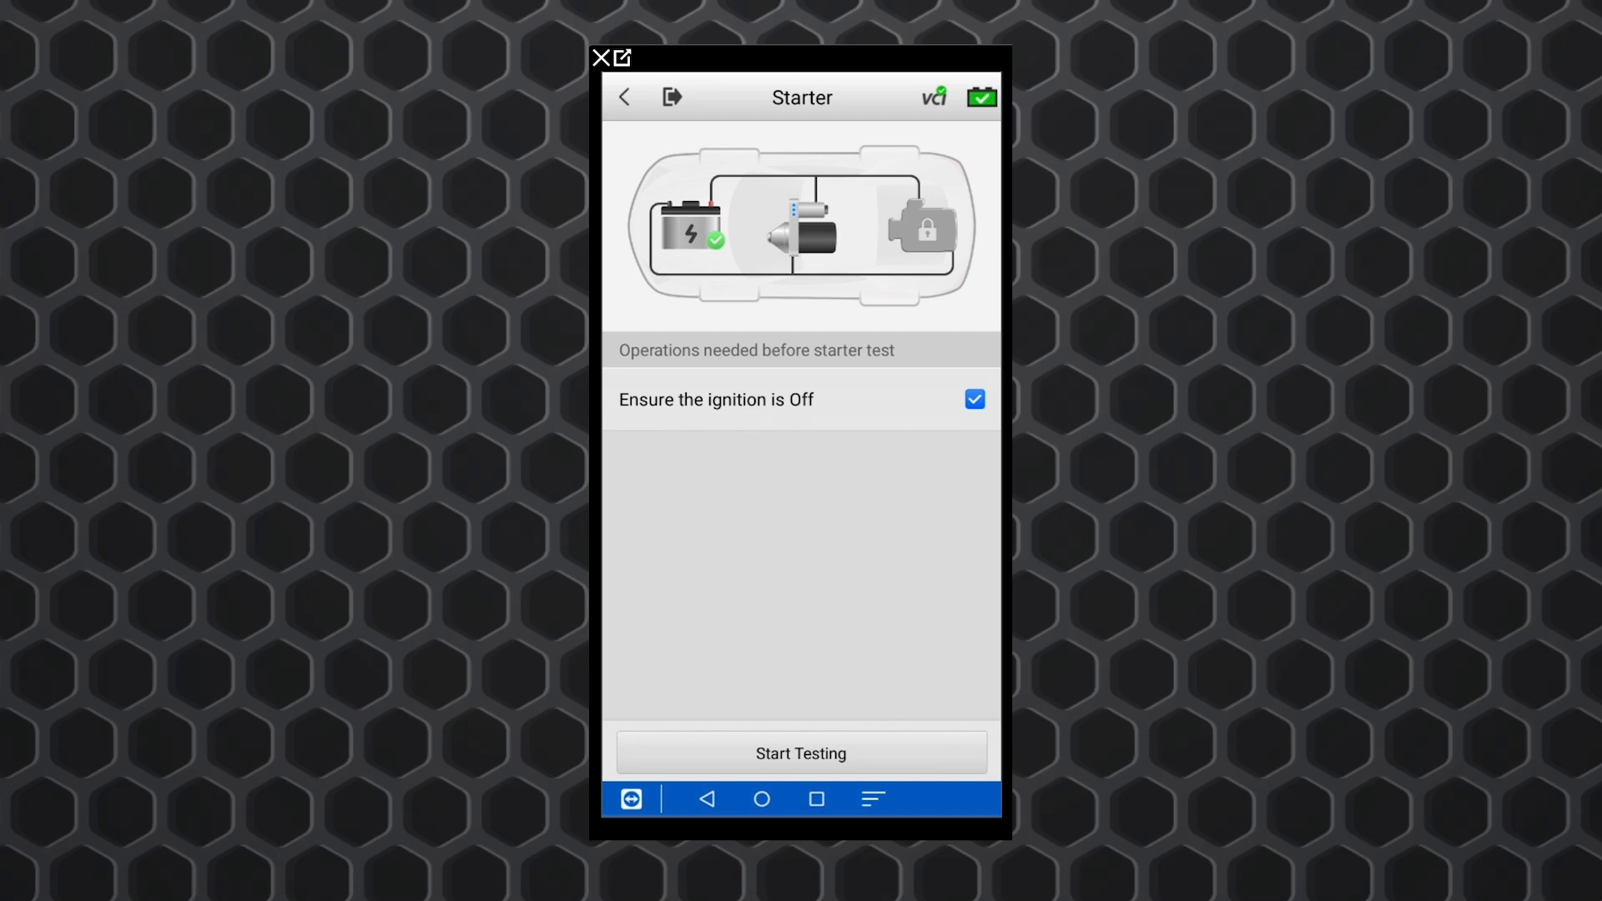
click(801, 753)
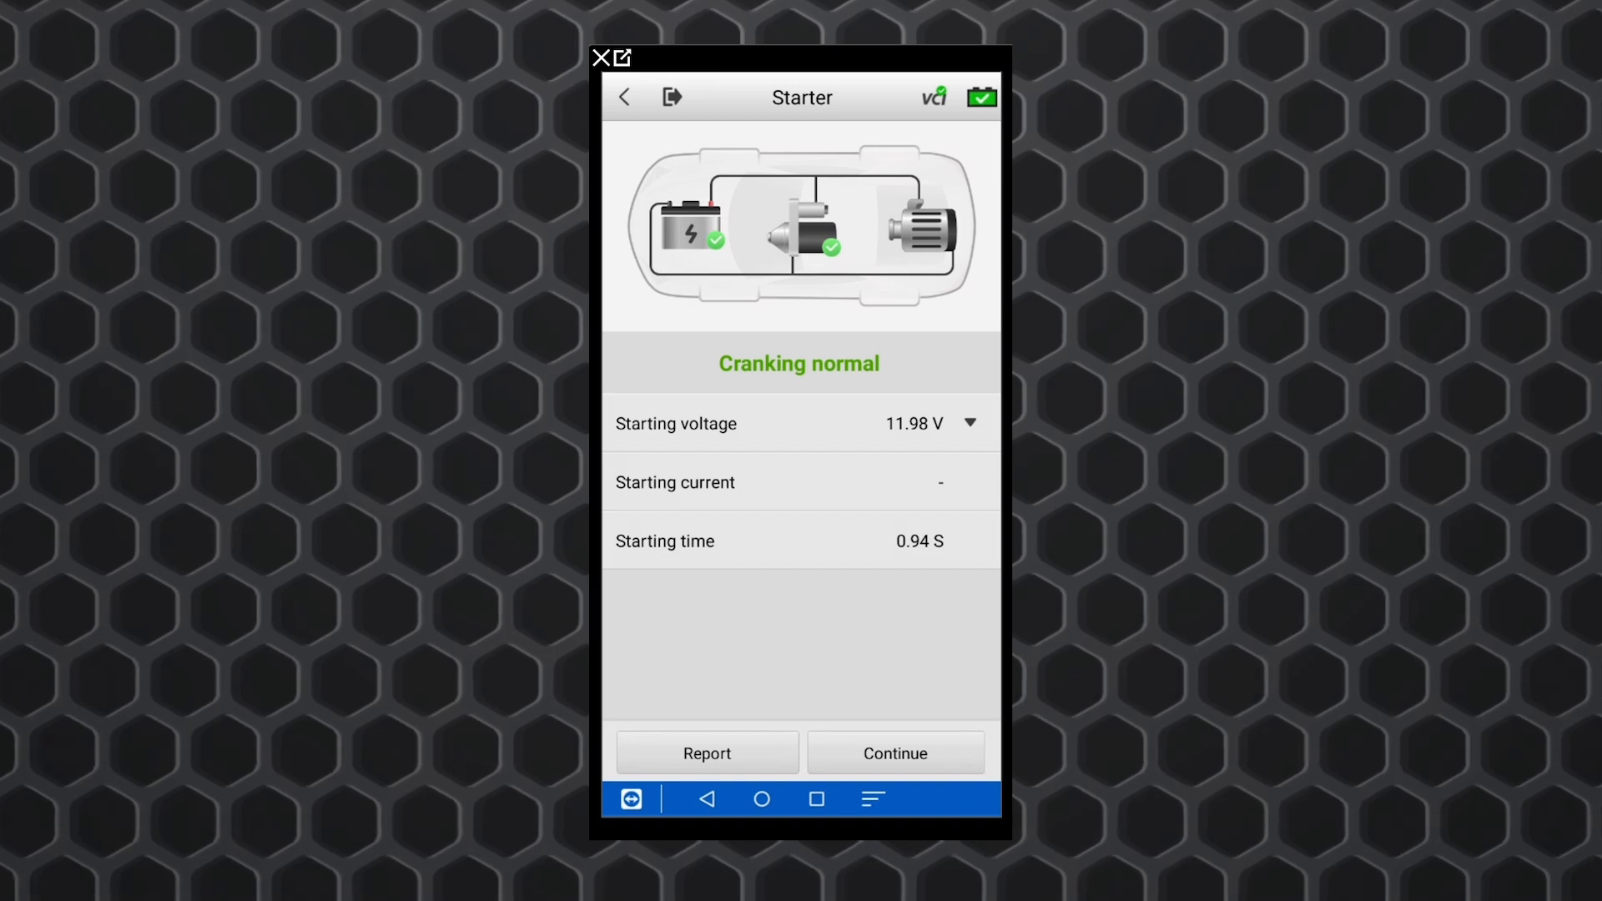
click(894, 752)
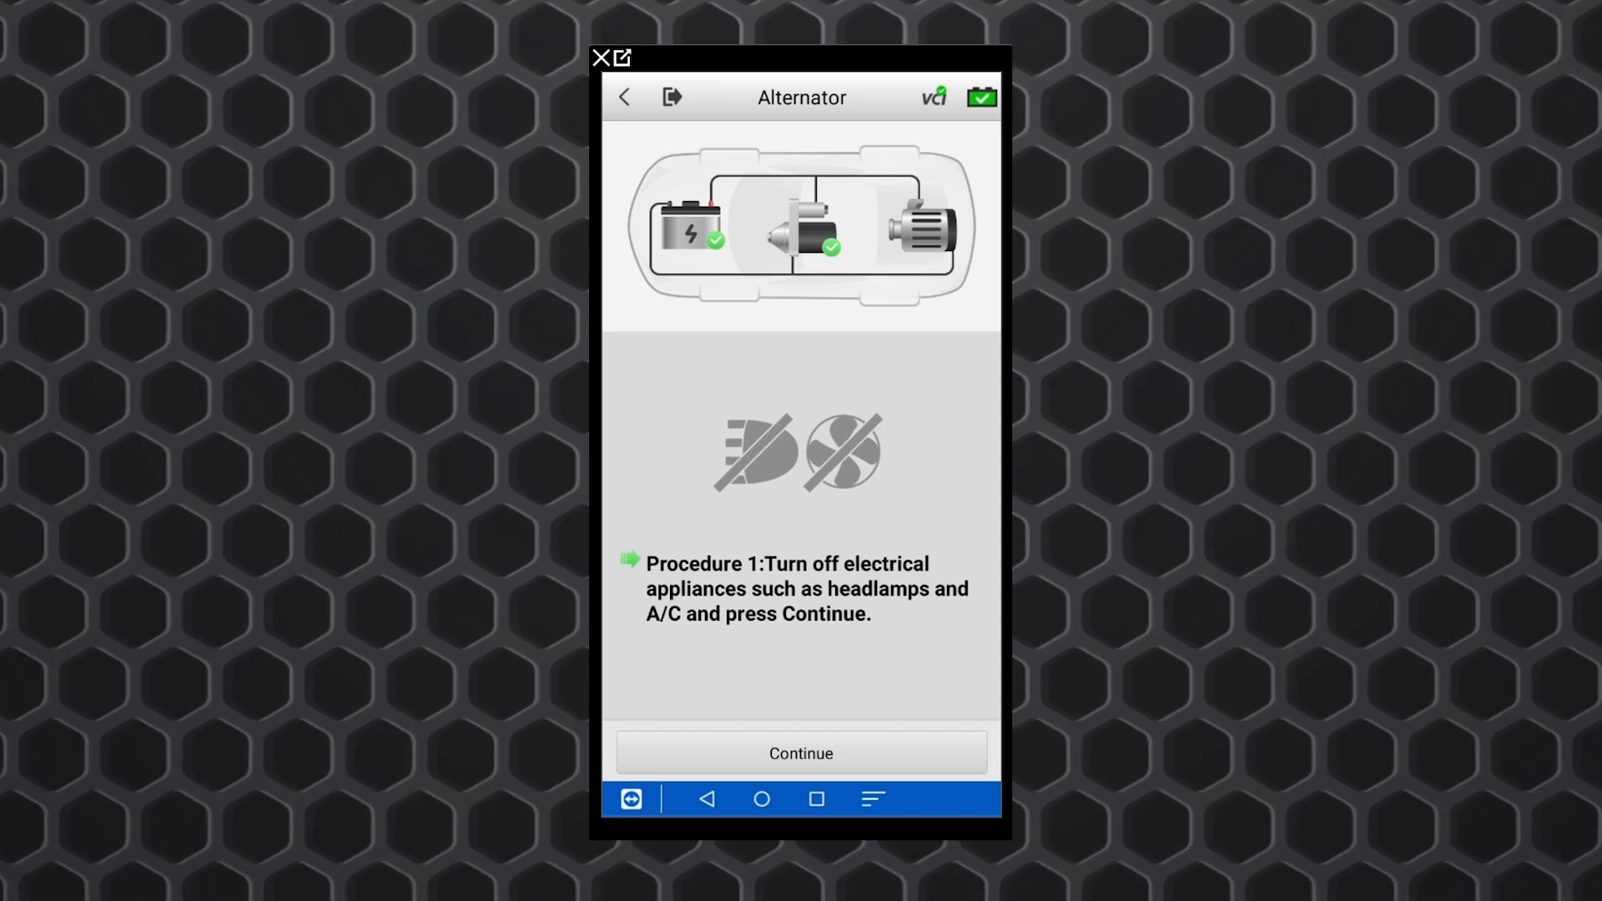
- Confirm appliances off, engine held at 2,000-3,000 rpm, then accelerator released
click(801, 752)
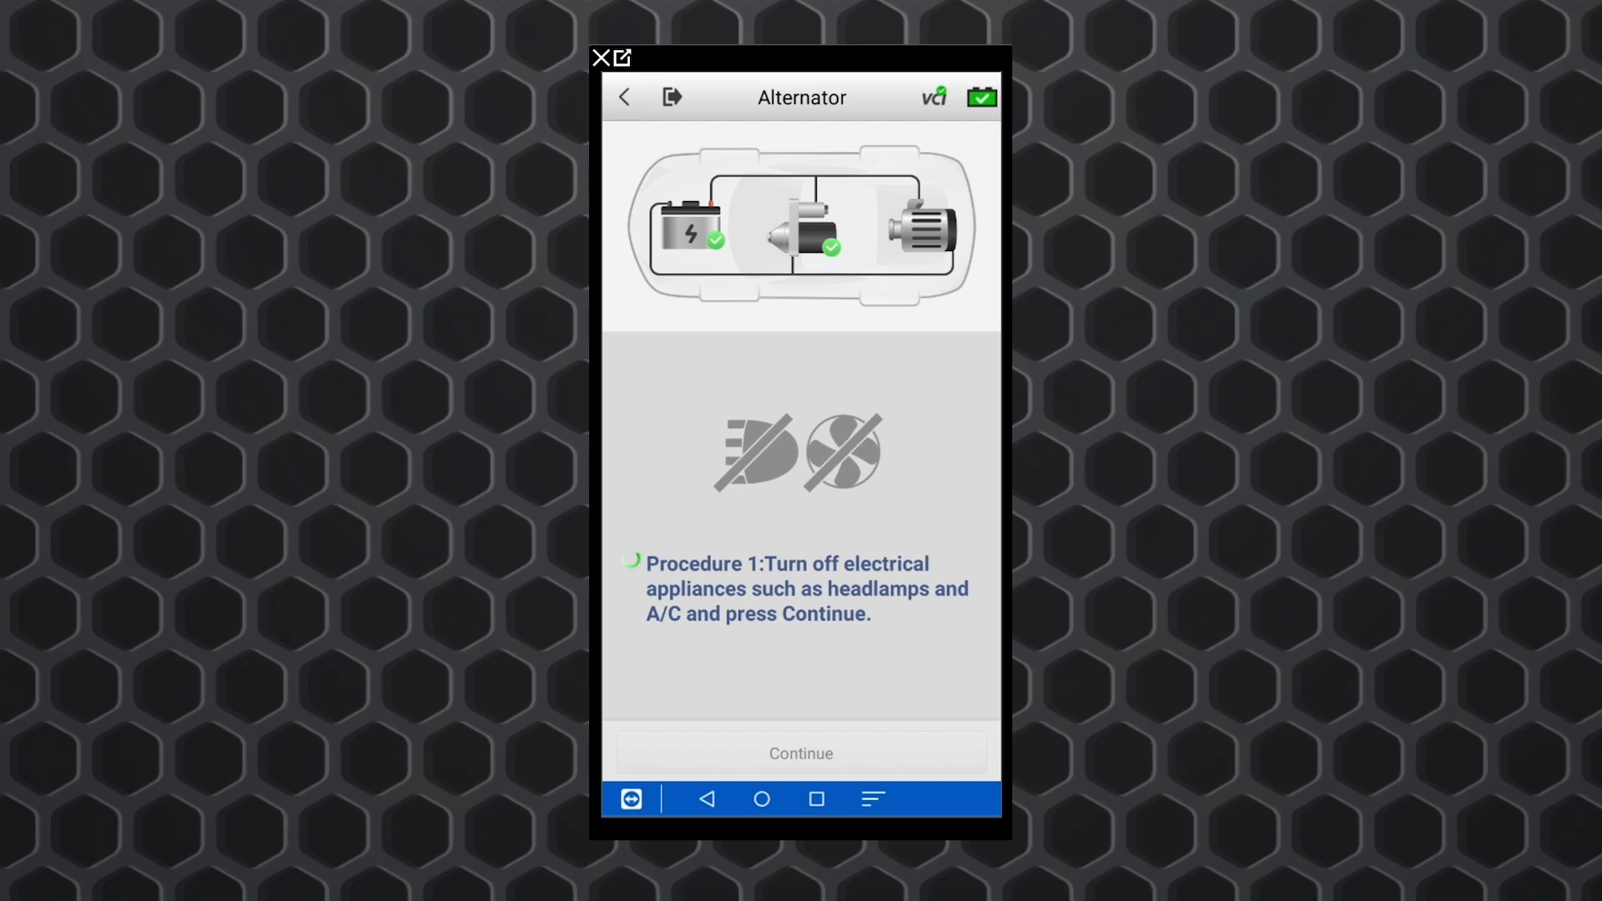
click(801, 753)
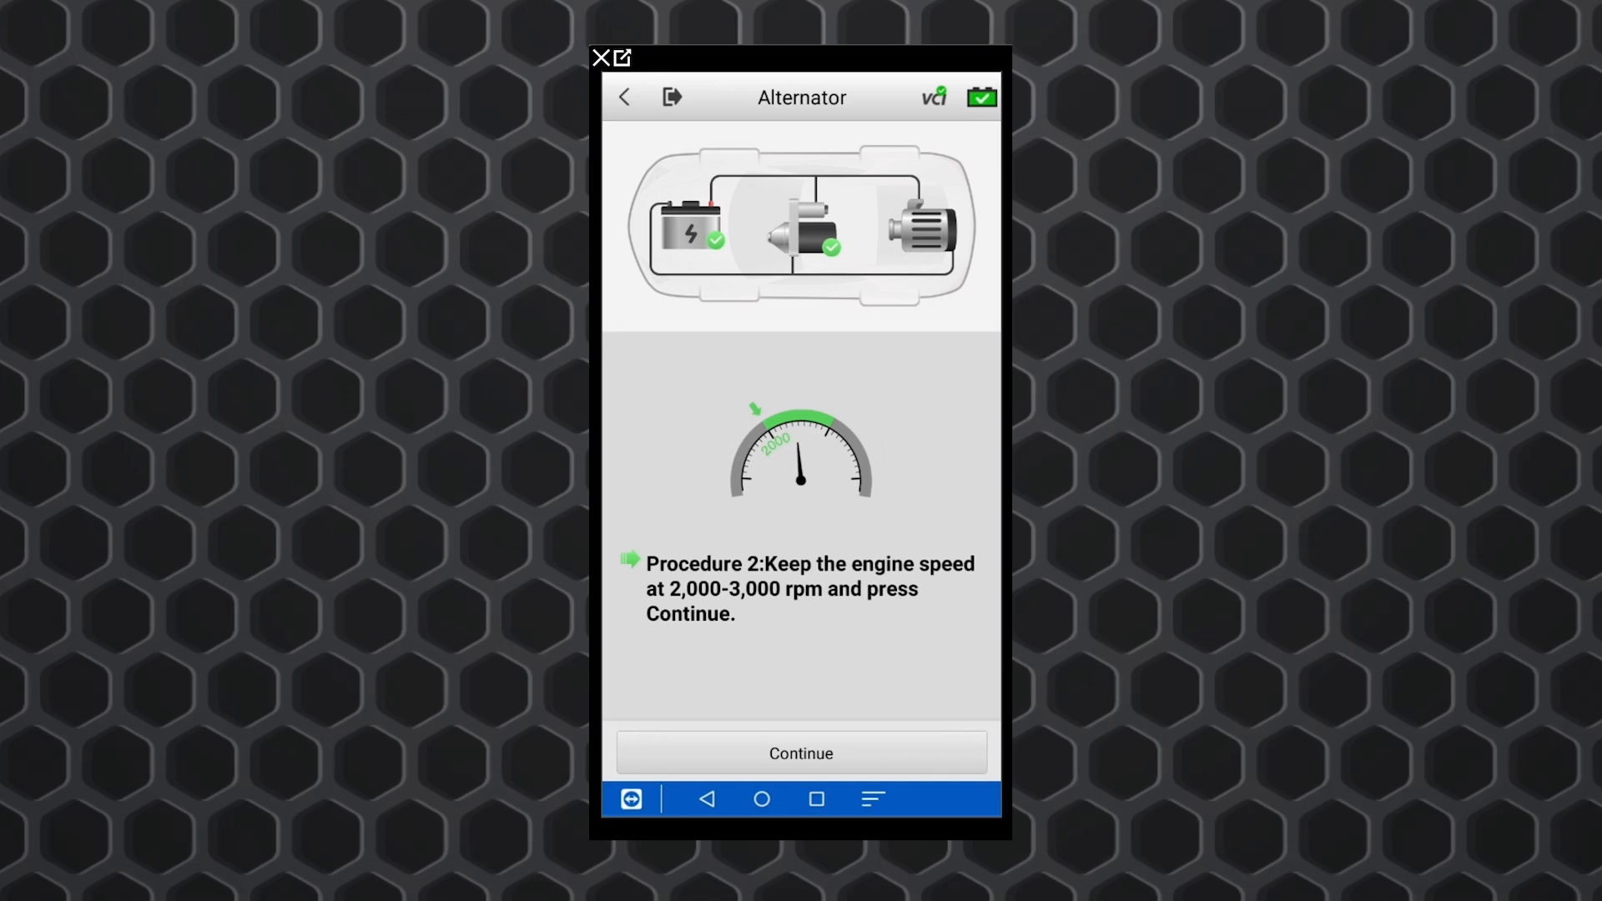
click(801, 753)
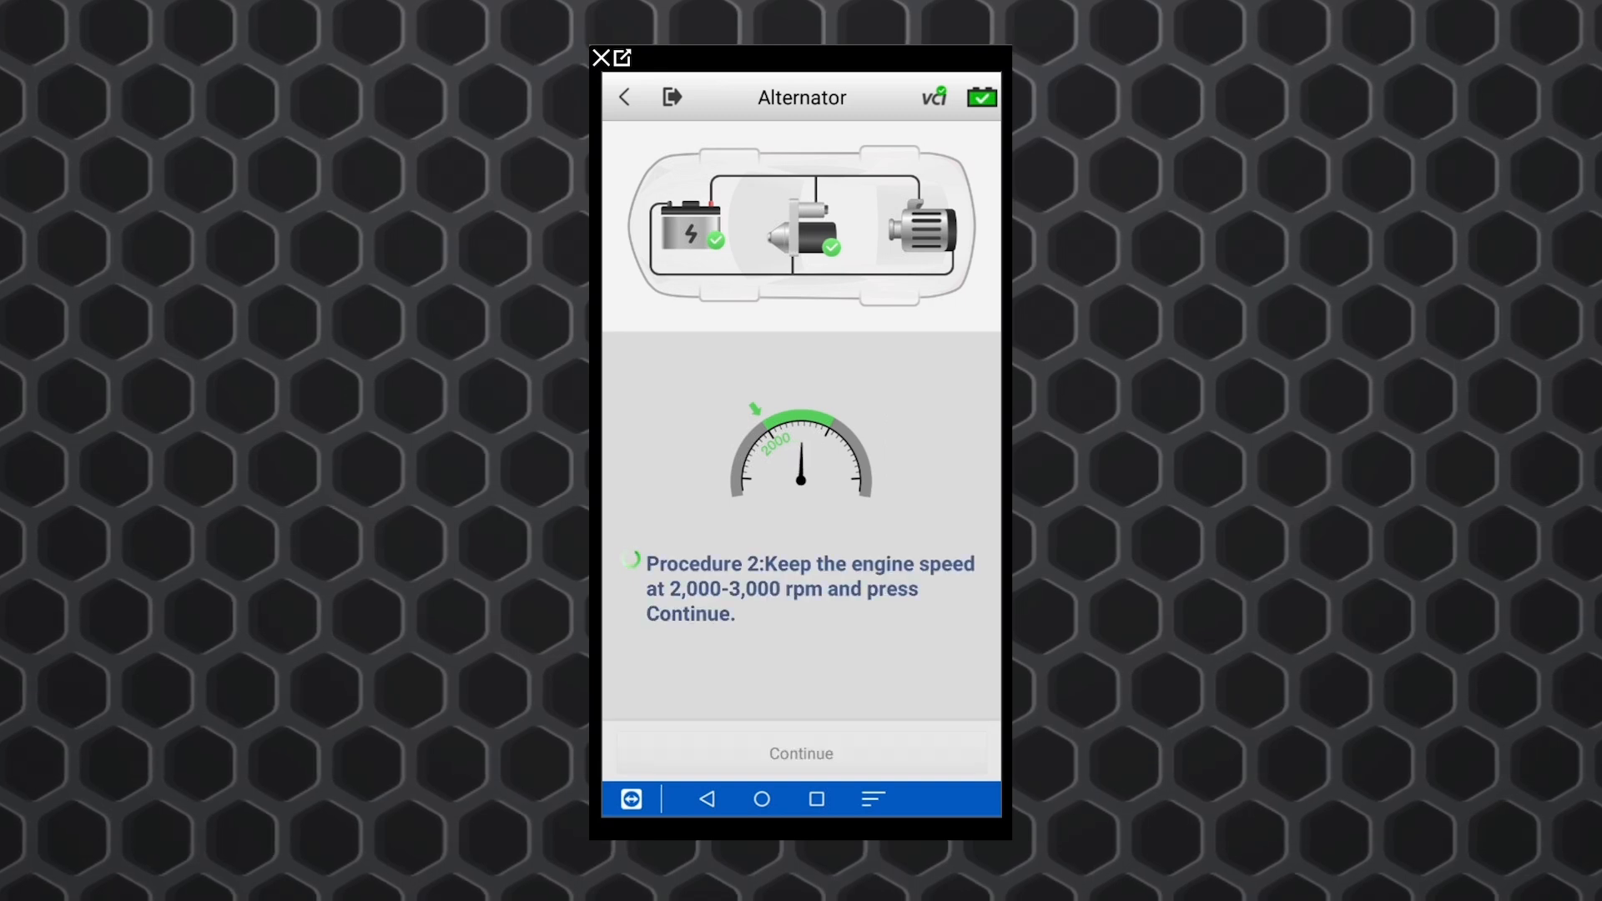
click(800, 753)
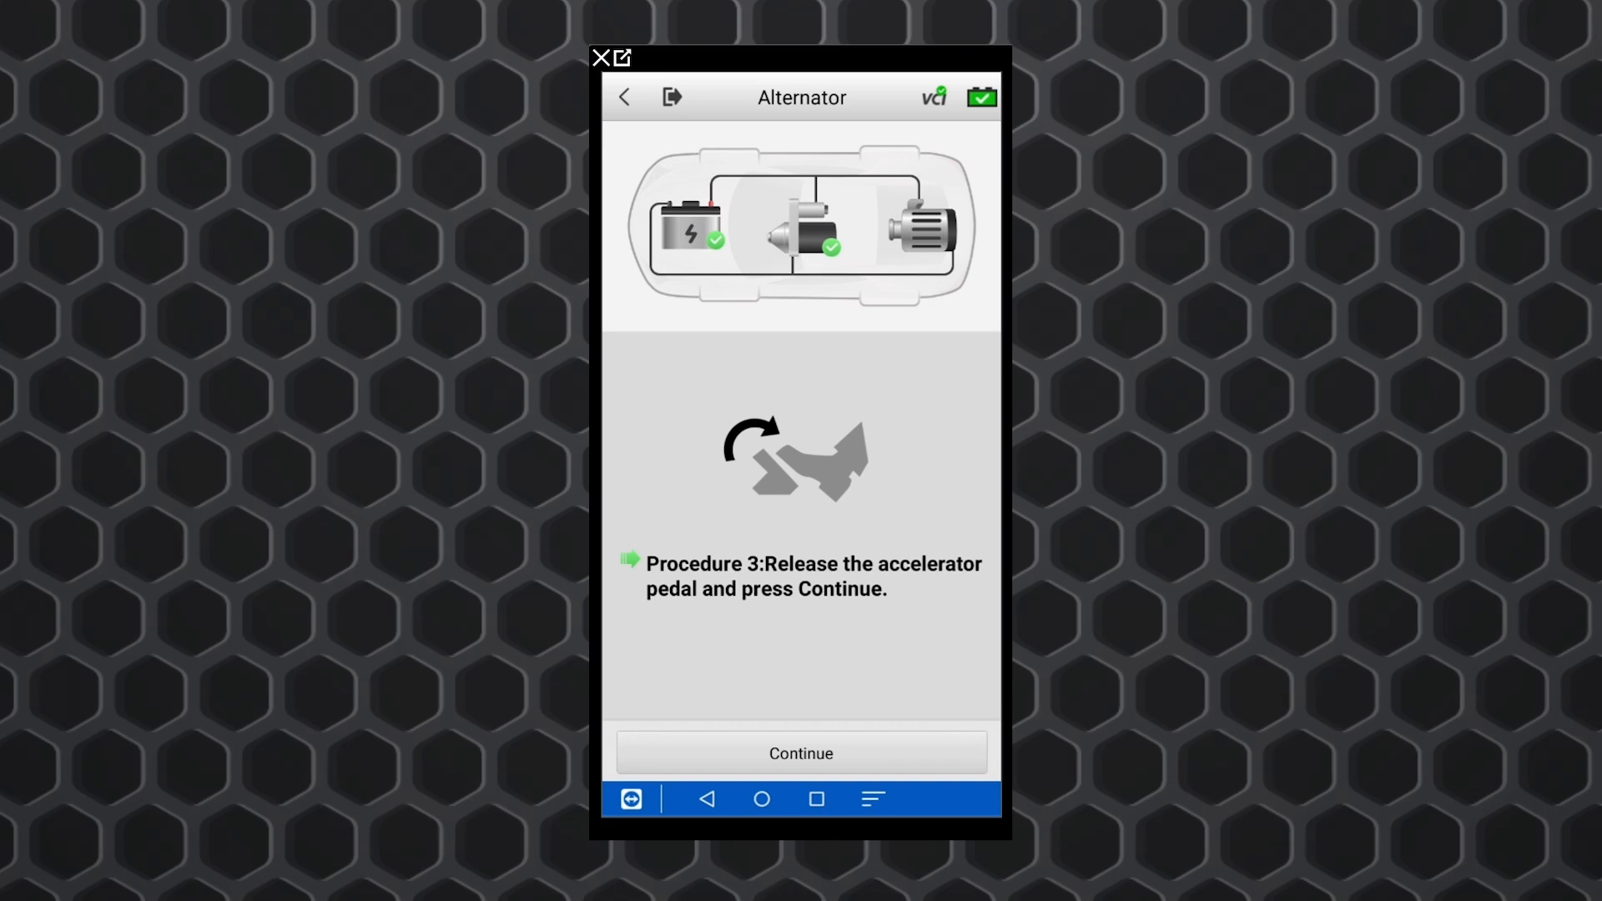
click(801, 753)
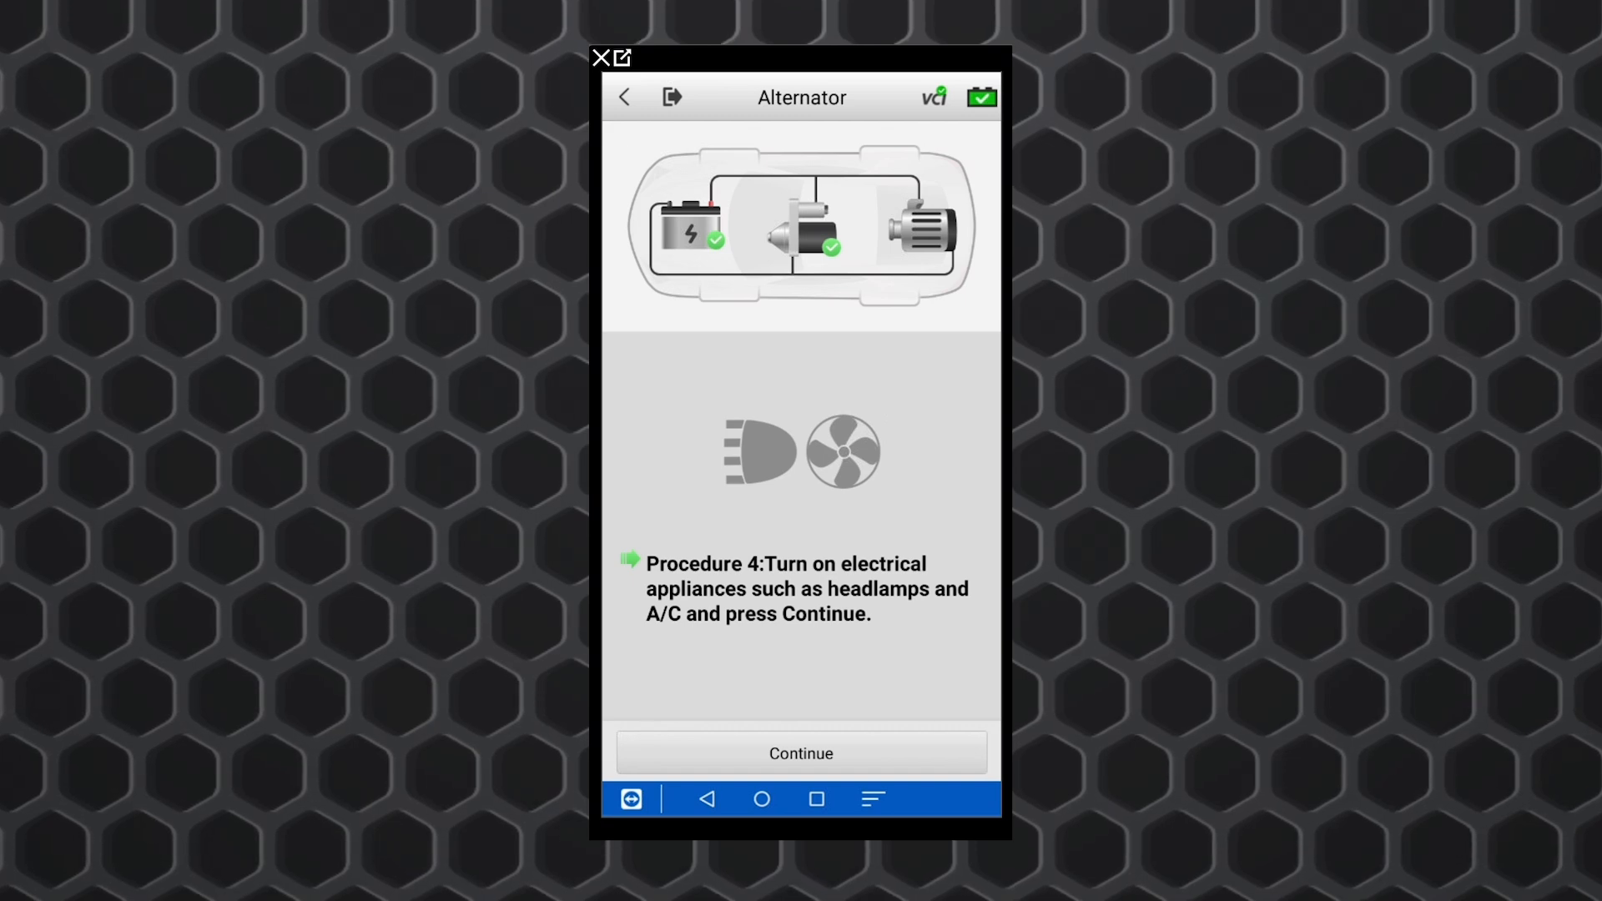
- Confirm headlamps and A/C on, 2,000-3,000 rpm, pedal released, then ignition and appliances off
click(800, 752)
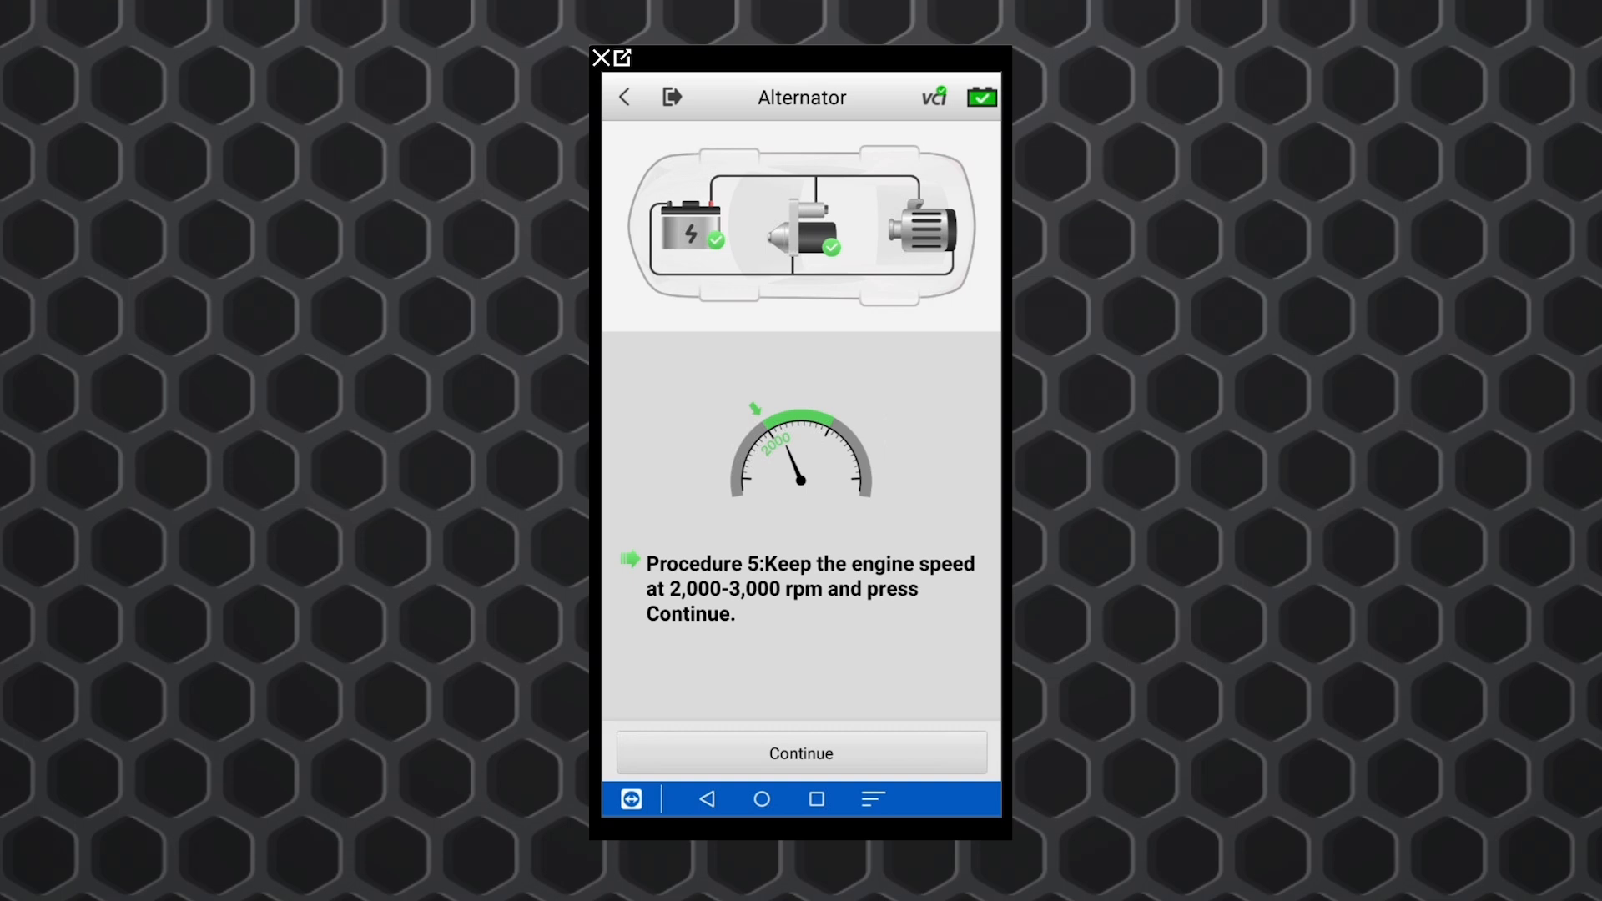
click(800, 753)
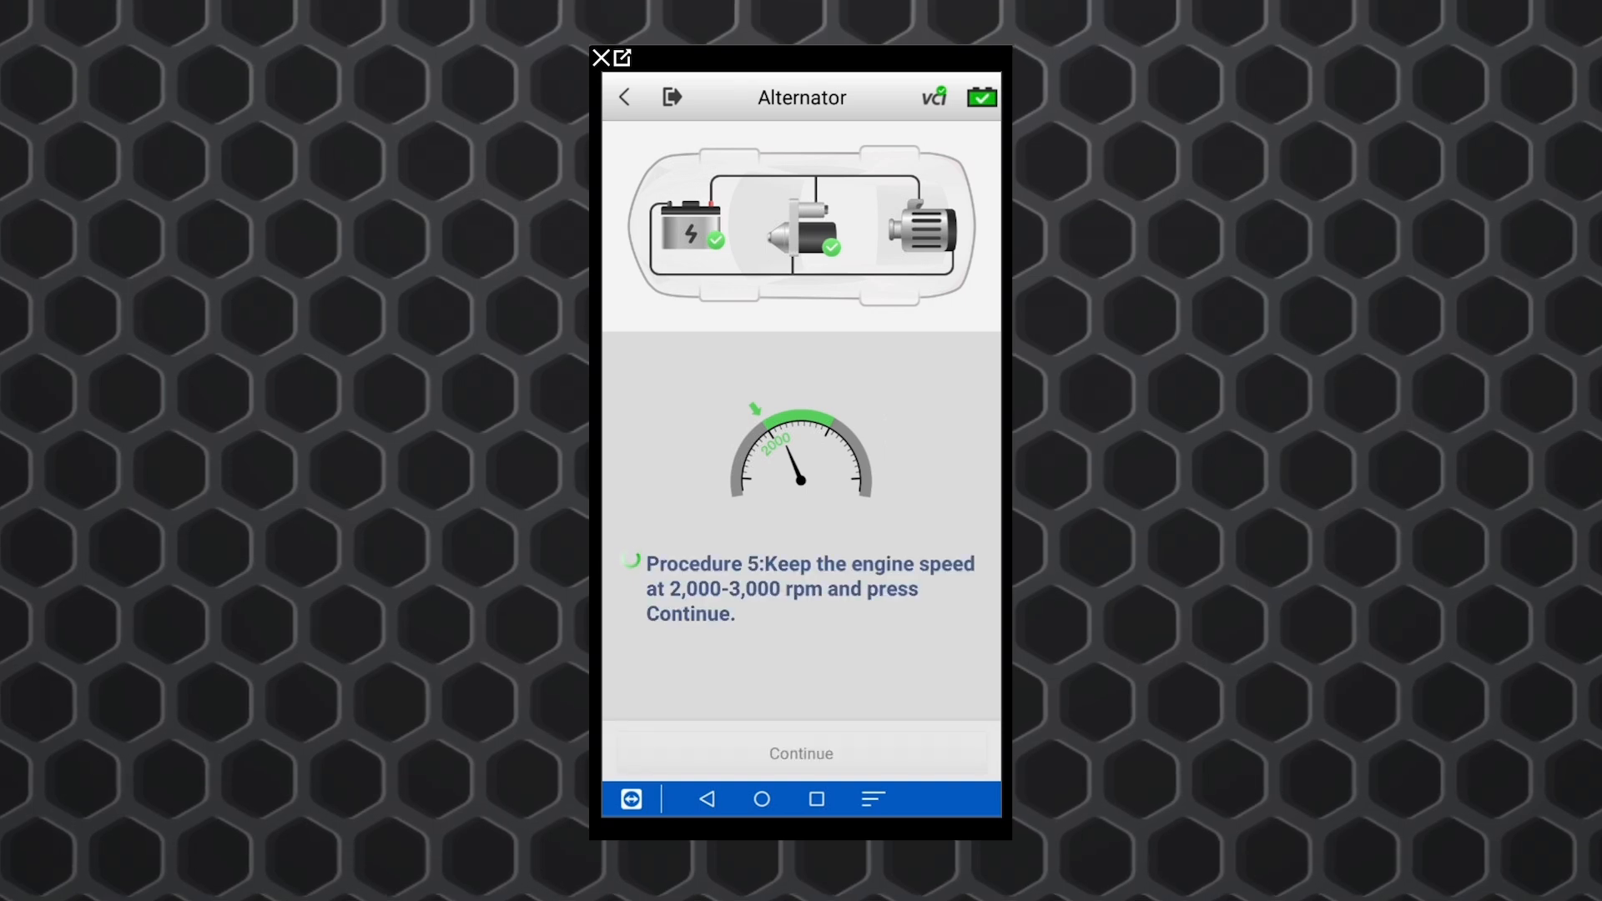
click(800, 752)
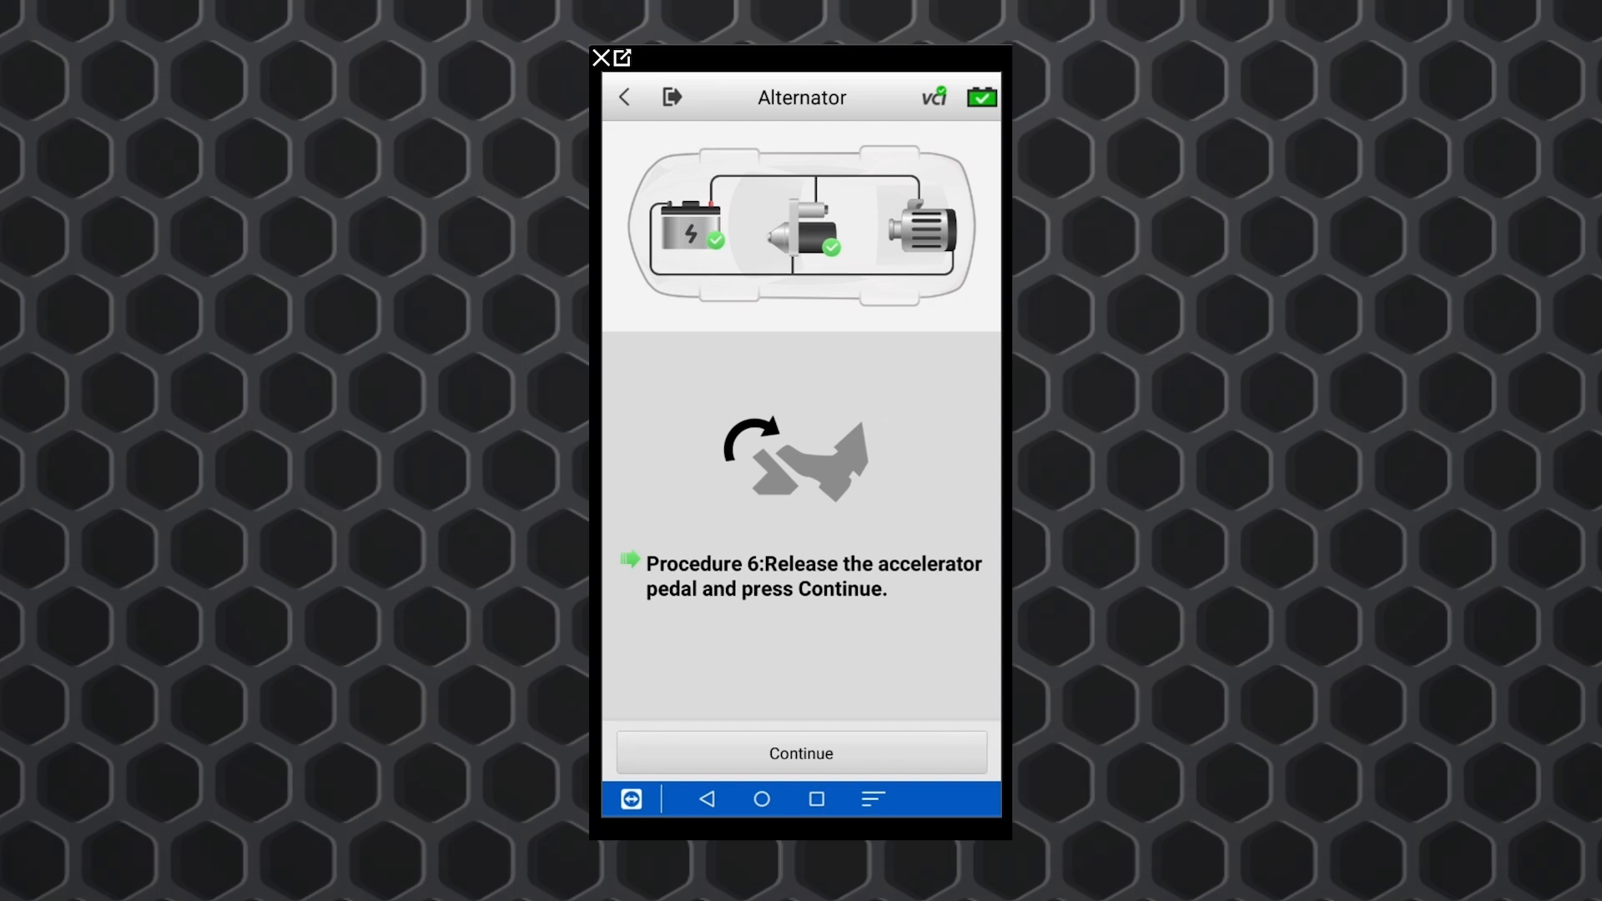
click(801, 753)
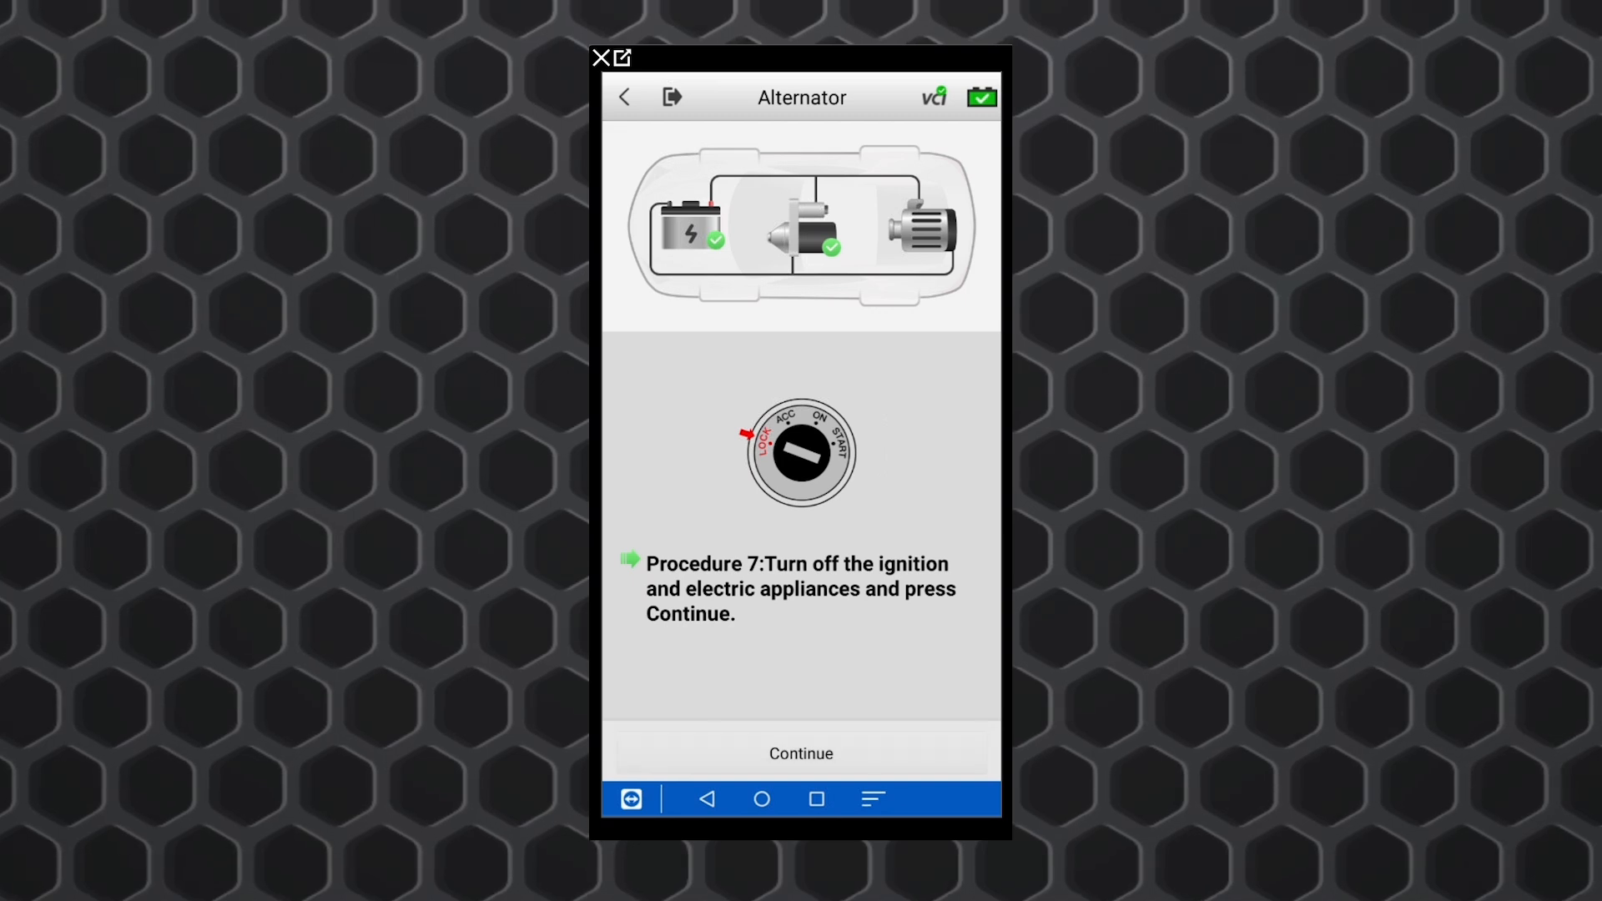
click(801, 753)
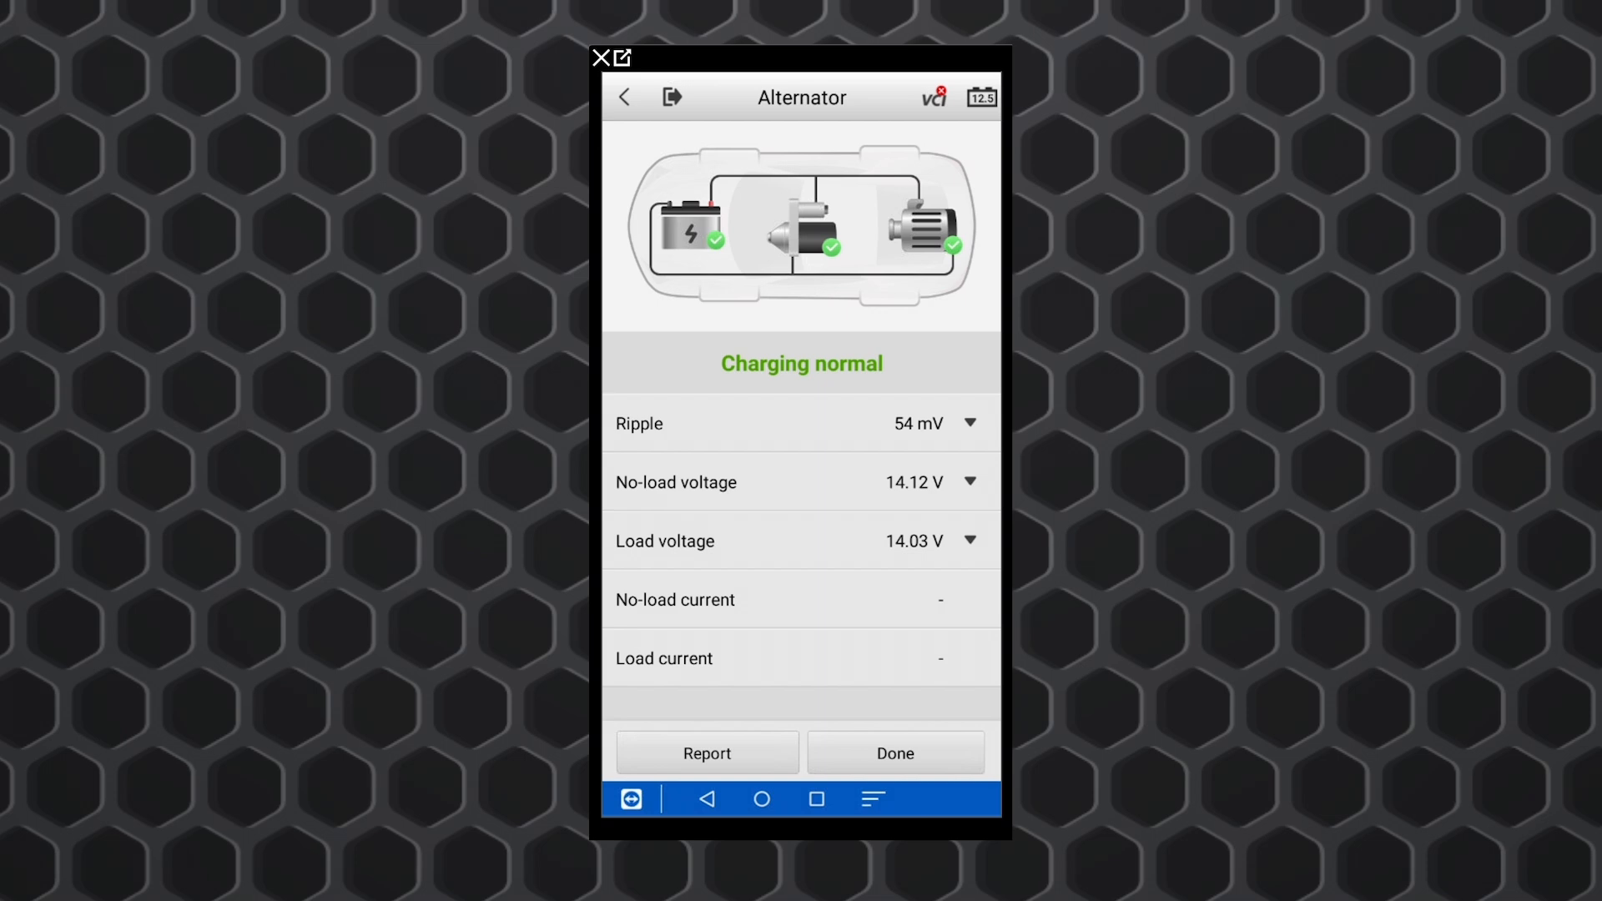